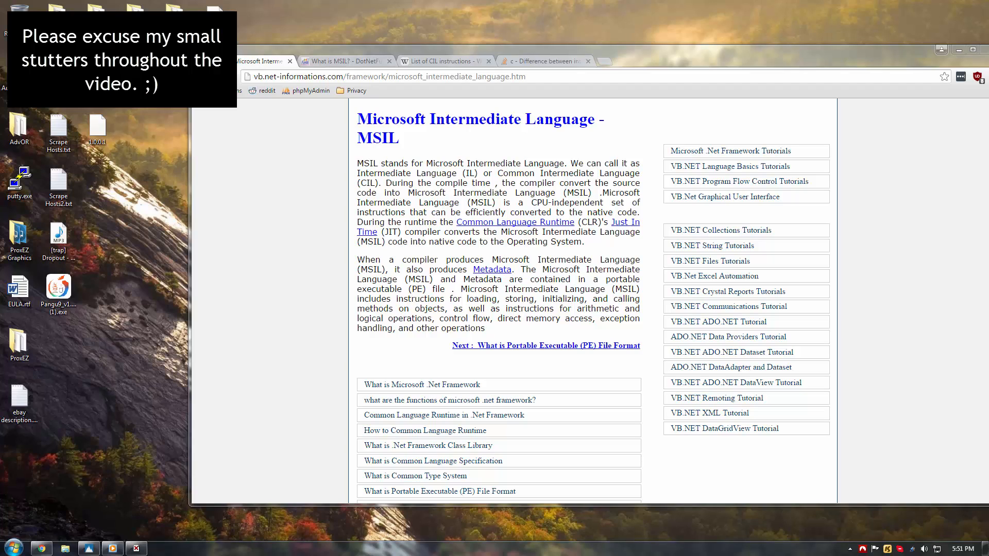
Highlight and deselect the 'Microsoft' title and 'Just In Time' text on the previous article
{"action": "double_click", "coordinate": [391, 119]}
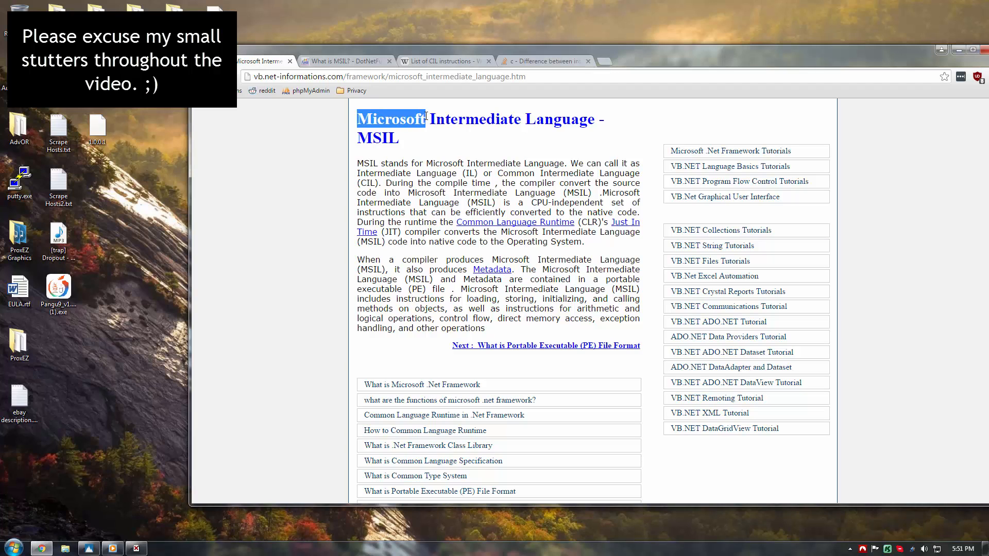
{"action": "left_click", "coordinate": [458, 143]}
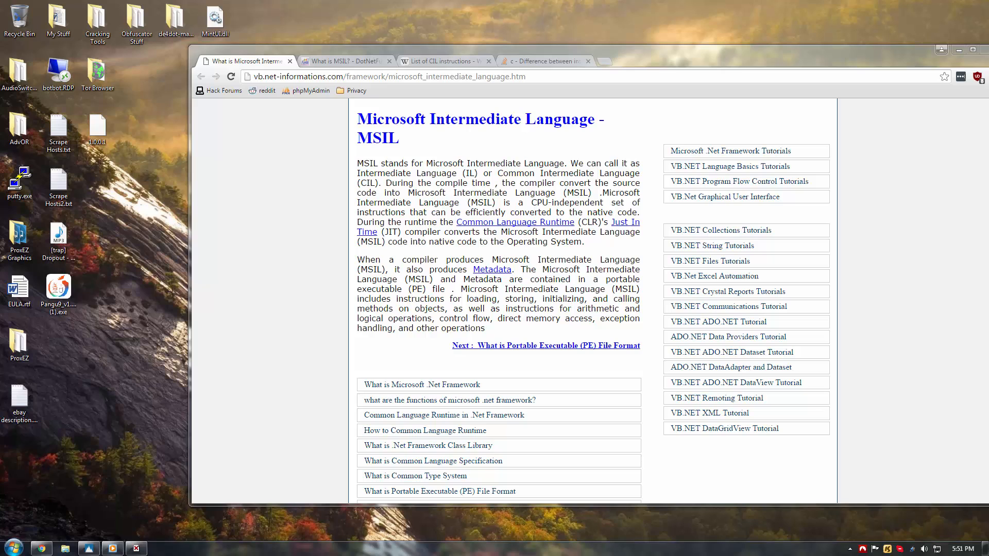
{"action": "mouse_move", "coordinate": [482, 41]}
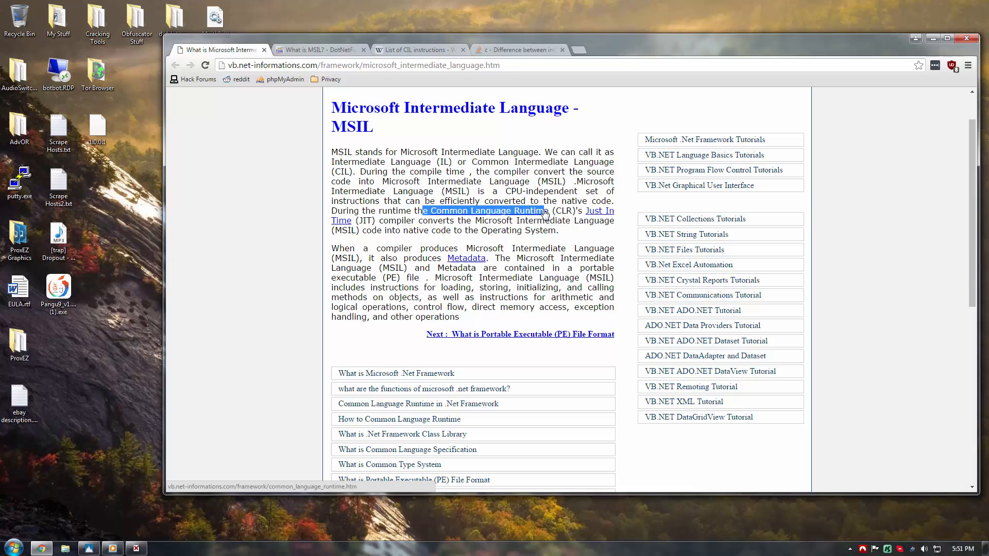
{"action": "mouse_move", "coordinate": [599, 210]}
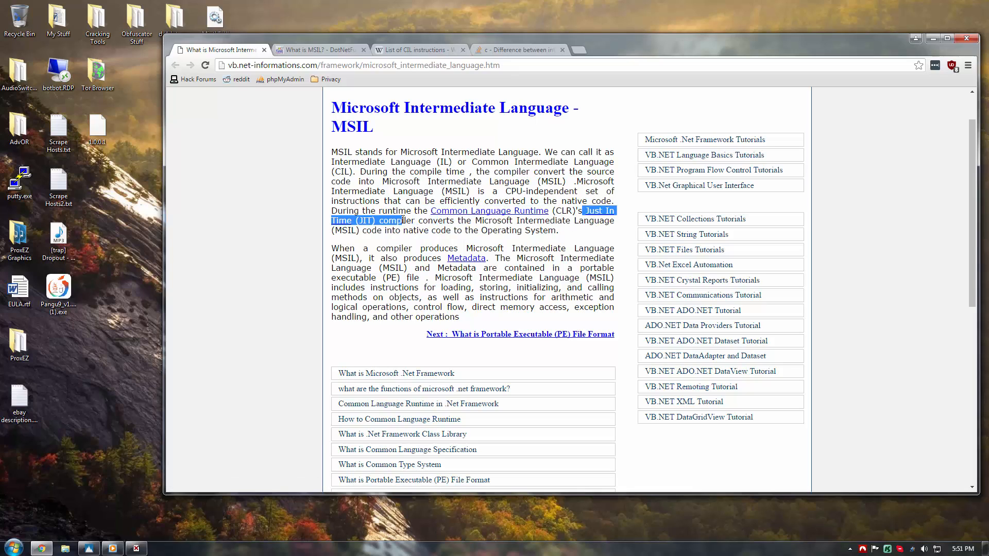
{"action": "mouse_move", "coordinate": [397, 211]}
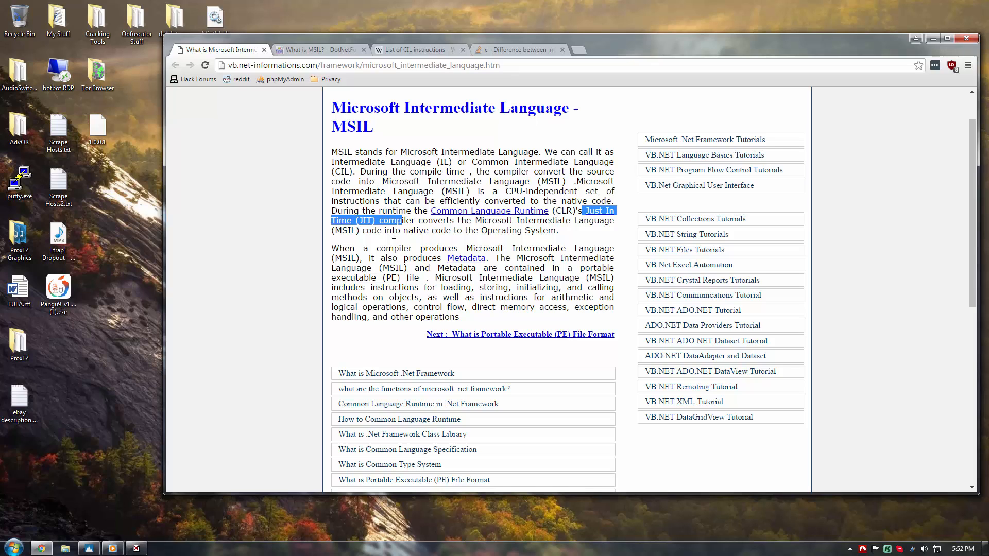
{"action": "left_click", "coordinate": [434, 230]}
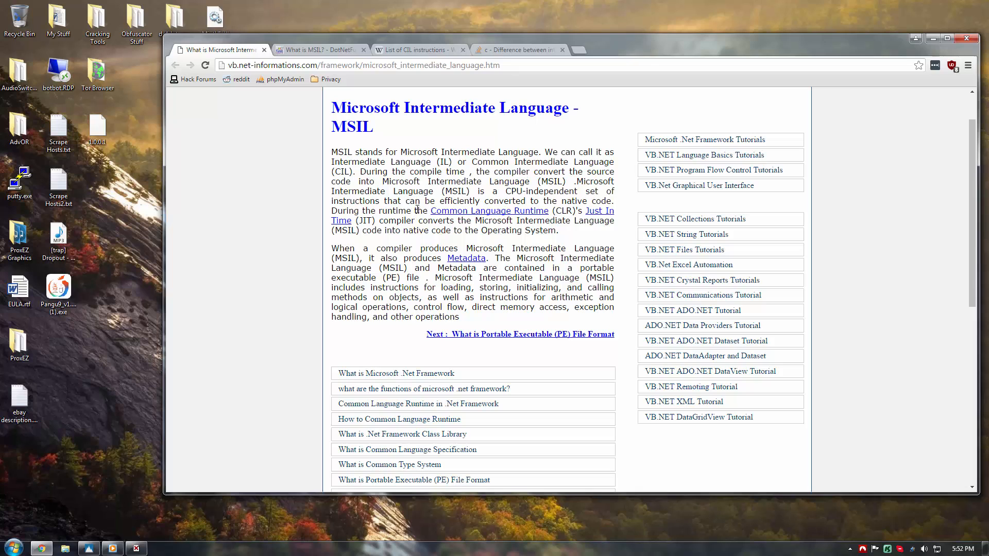
{"action": "mouse_move", "coordinate": [385, 50]}
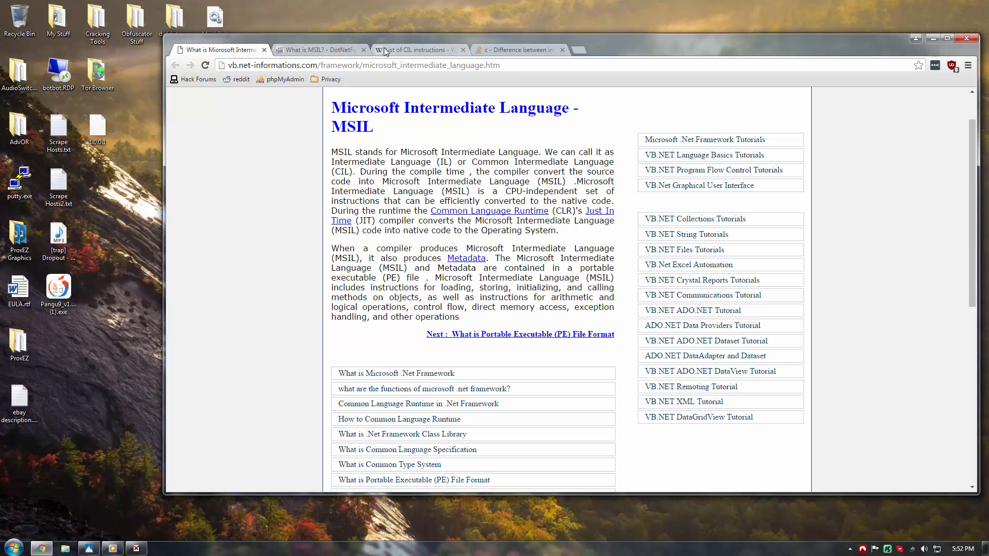
Browse the List of CIL instructions table through the branch, call and conversion opcodes
{"action": "left_click", "coordinate": [422, 50]}
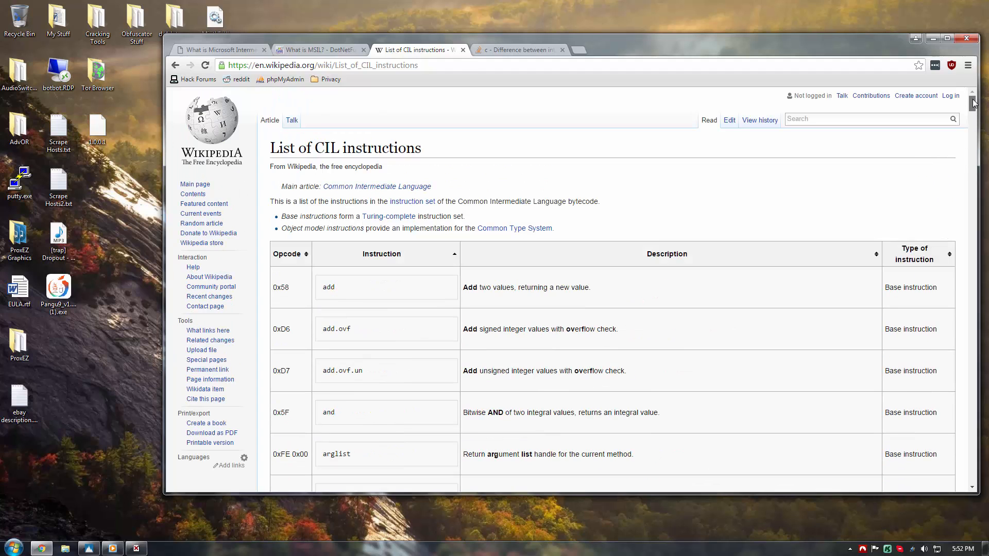
{"action": "scroll", "scroll_direction": "down", "scroll_amount": 3}
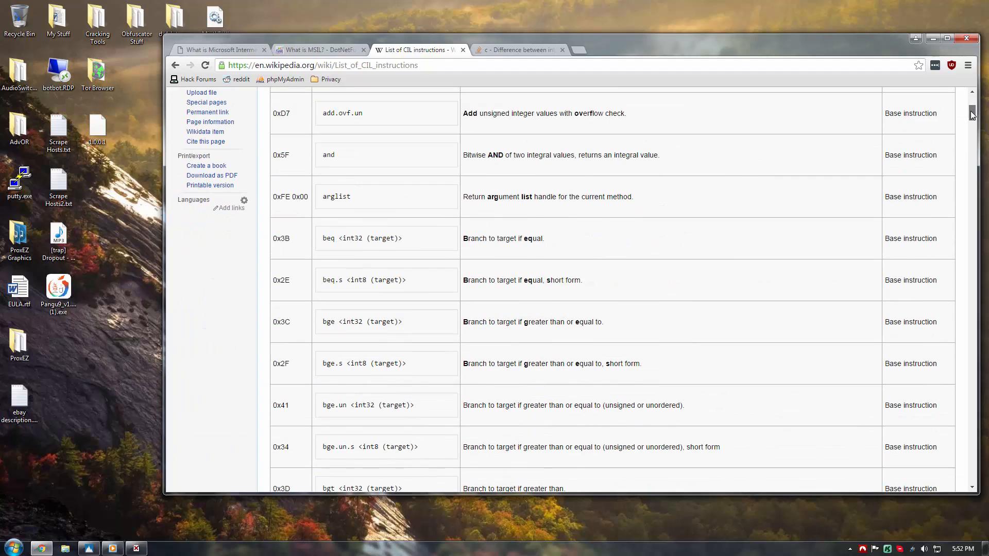
{"action": "scroll", "scroll_direction": "down", "scroll_amount": 3}
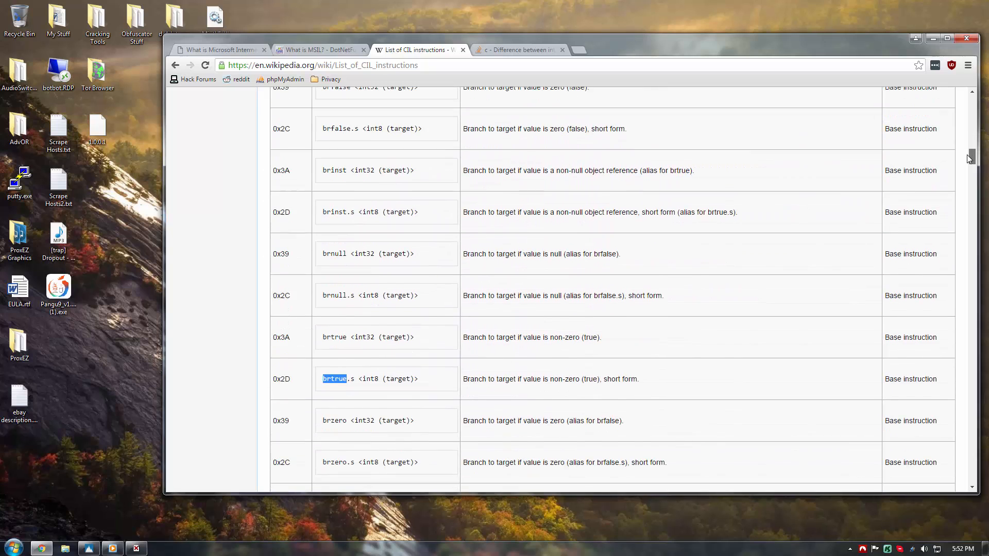
{"action": "scroll", "scroll_direction": "down", "scroll_amount": 3}
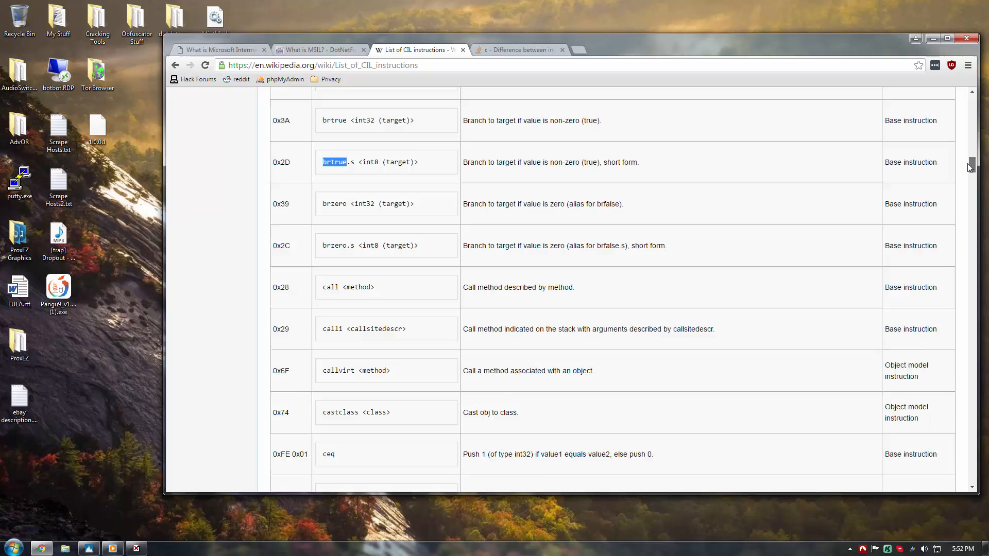
{"action": "scroll", "scroll_direction": "down", "scroll_amount": 3}
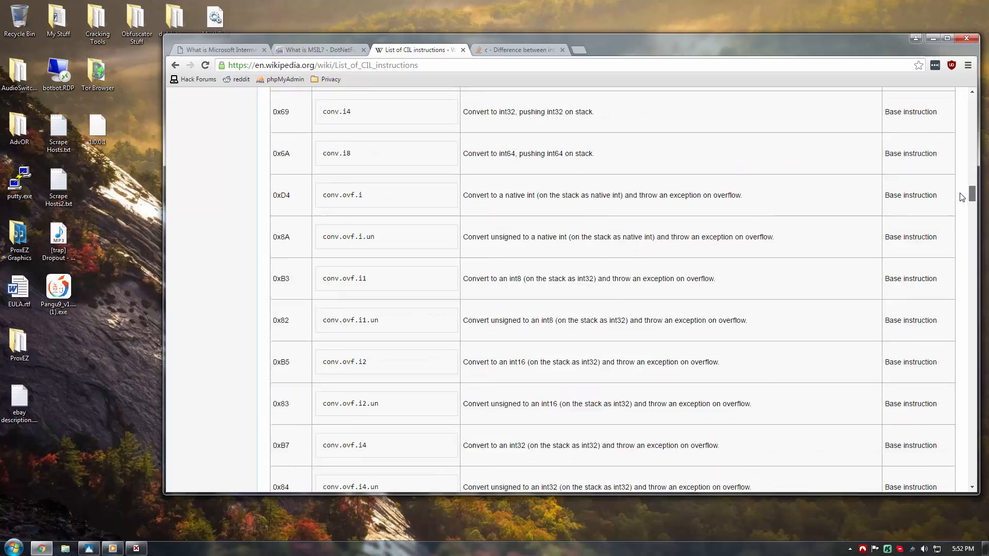
{"action": "scroll", "scroll_direction": "down", "scroll_amount": 3}
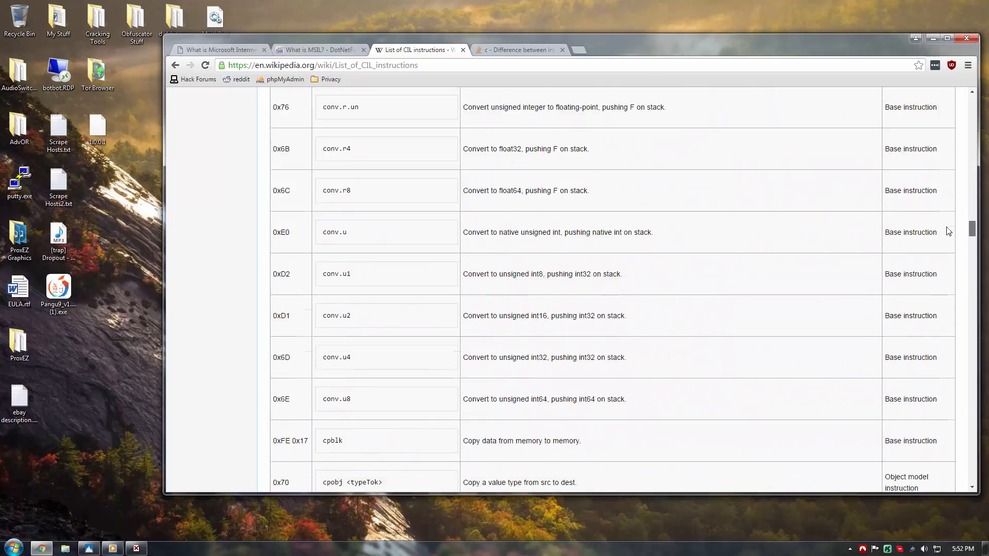
{"action": "scroll", "scroll_direction": "down", "scroll_amount": 3}
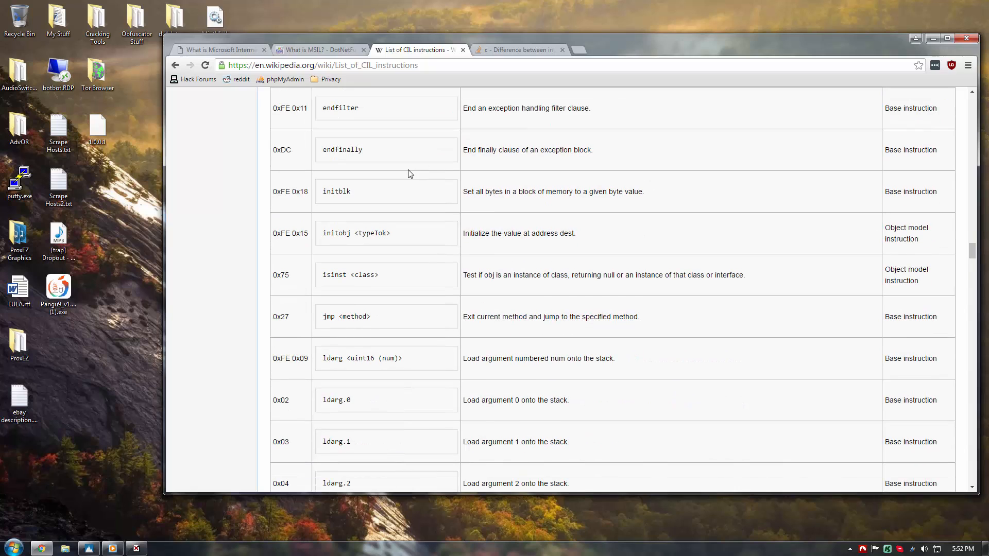
{"action": "mouse_move", "coordinate": [522, 209]}
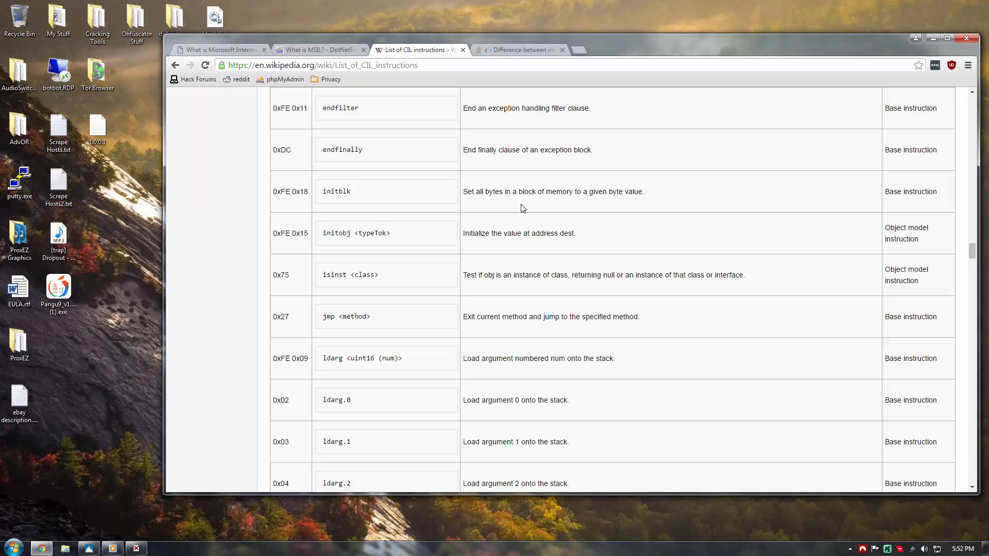
{"action": "mouse_move", "coordinate": [547, 202]}
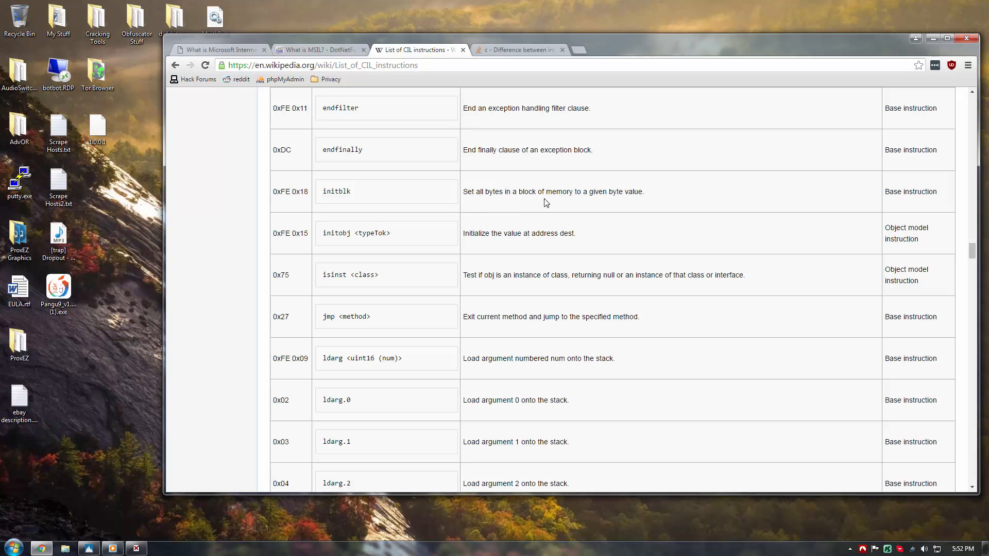
{"action": "double_click", "coordinate": [559, 192]}
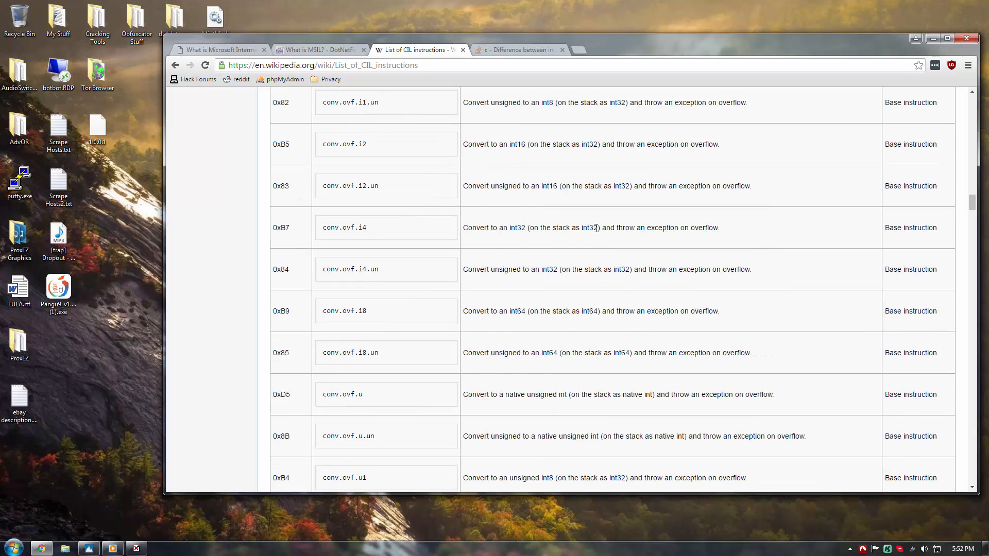
Find ldstr in the CIL table: opcode 0x72, pushing a literal string object
{"action": "type", "text": "ldstr"}
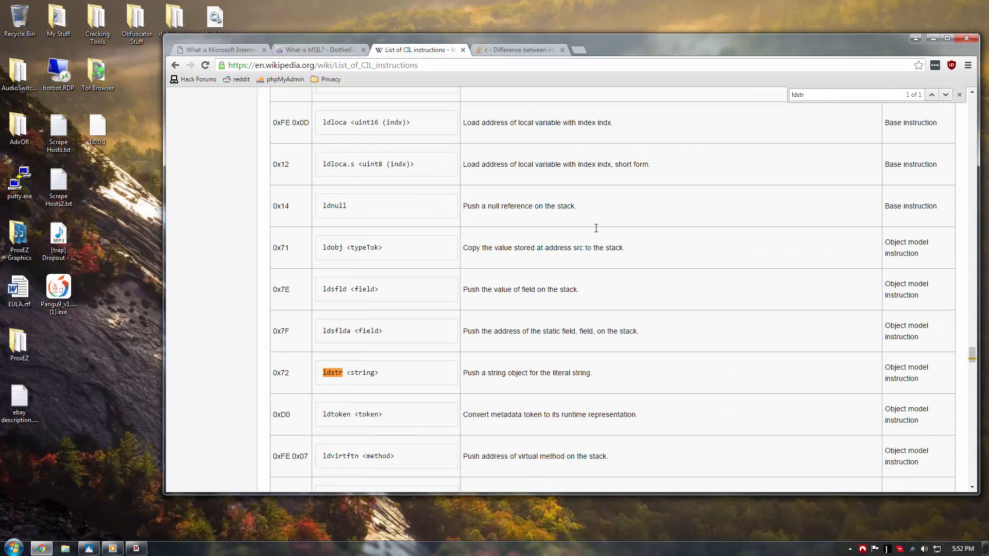
{"action": "scroll", "scroll_direction": "down", "scroll_amount": 3}
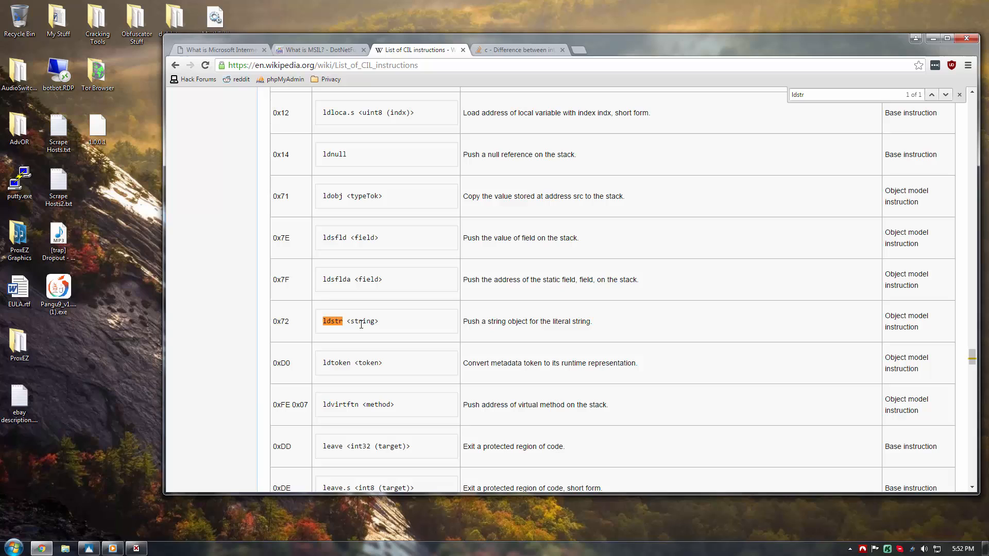
{"action": "left_click_drag", "start_coordinate": [343, 321], "coordinate": [378, 321]}
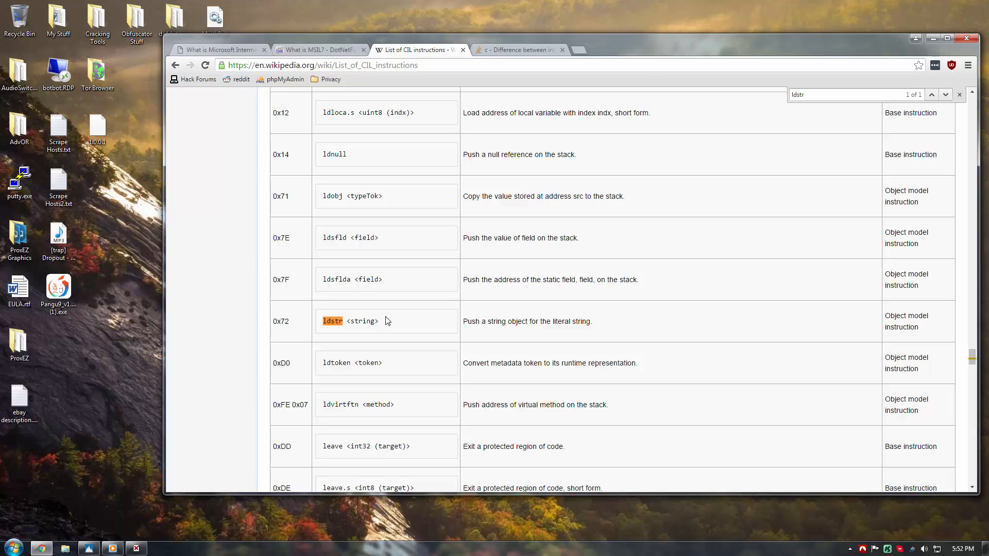
{"action": "mouse_move", "coordinate": [388, 326]}
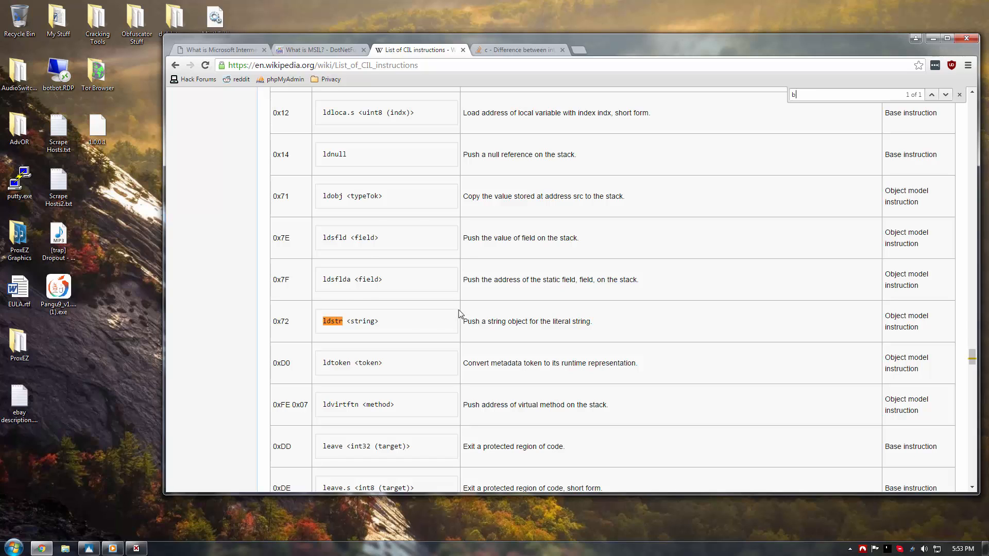
Find and select brtrue (0x3A, branch if non-zero), then start a blank Atom file
{"action": "type", "text": "rtrue"}
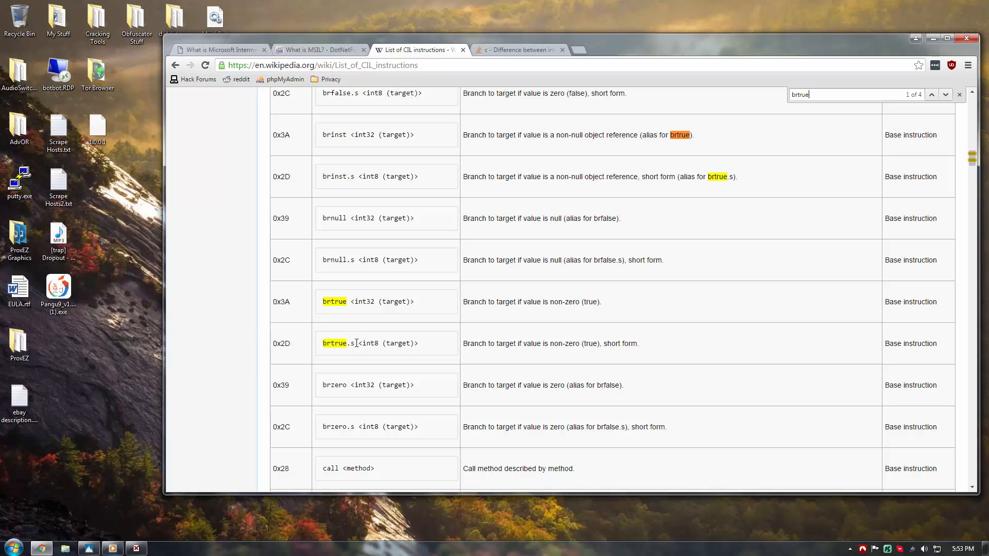
{"action": "double_click", "coordinate": [335, 343]}
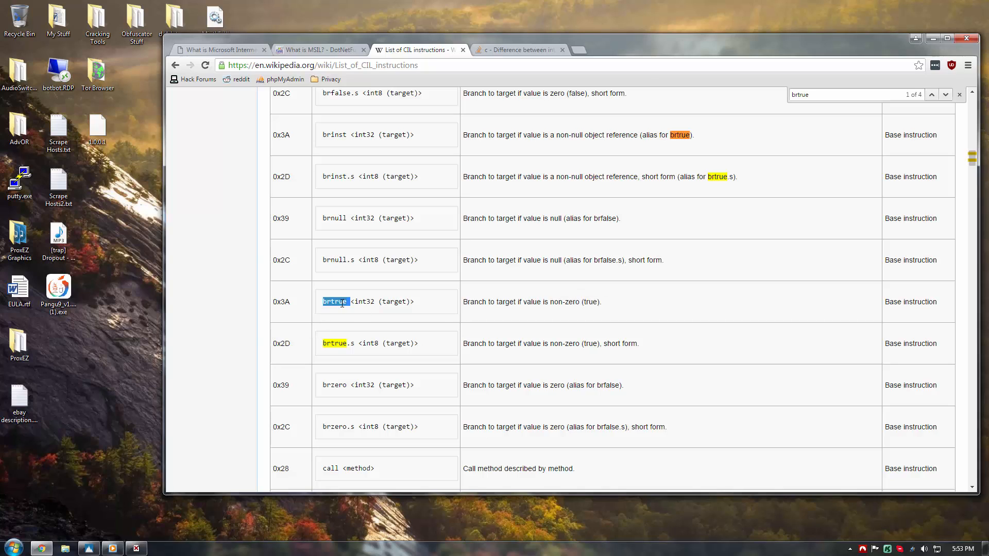
{"action": "left_click", "coordinate": [944, 95]}
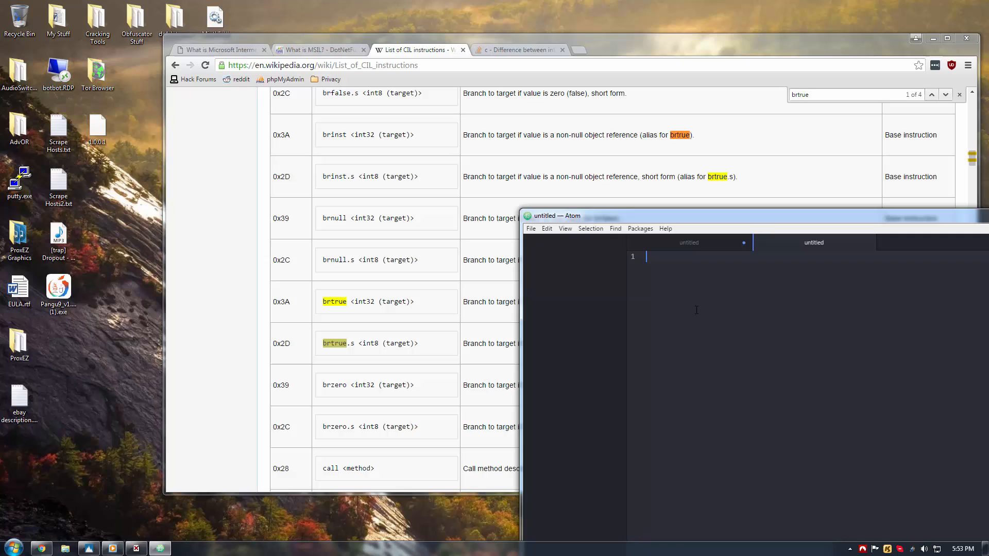
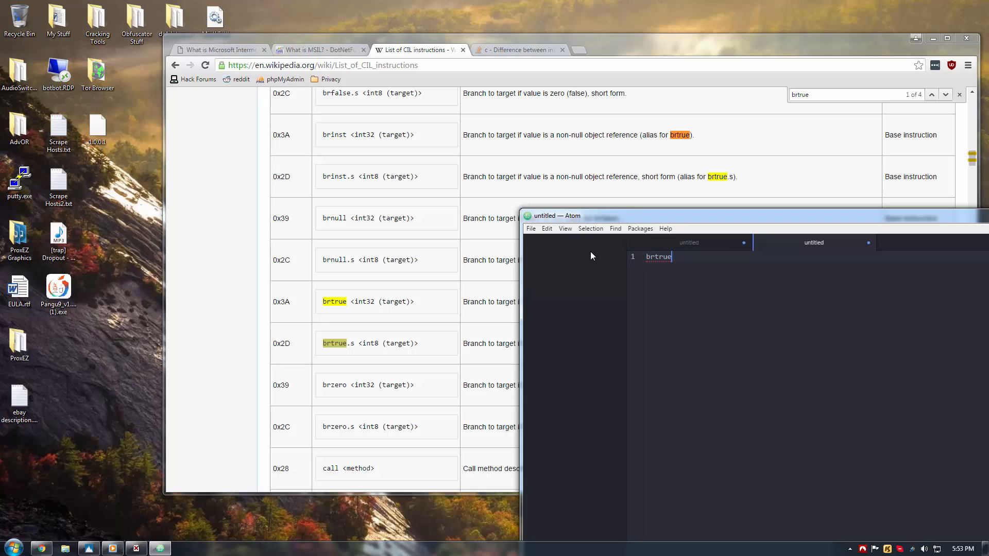
Try brtrue == "asdfsafd" and brfalse in the note, then erase it all
{"action": "type", "text": "== \"\""}
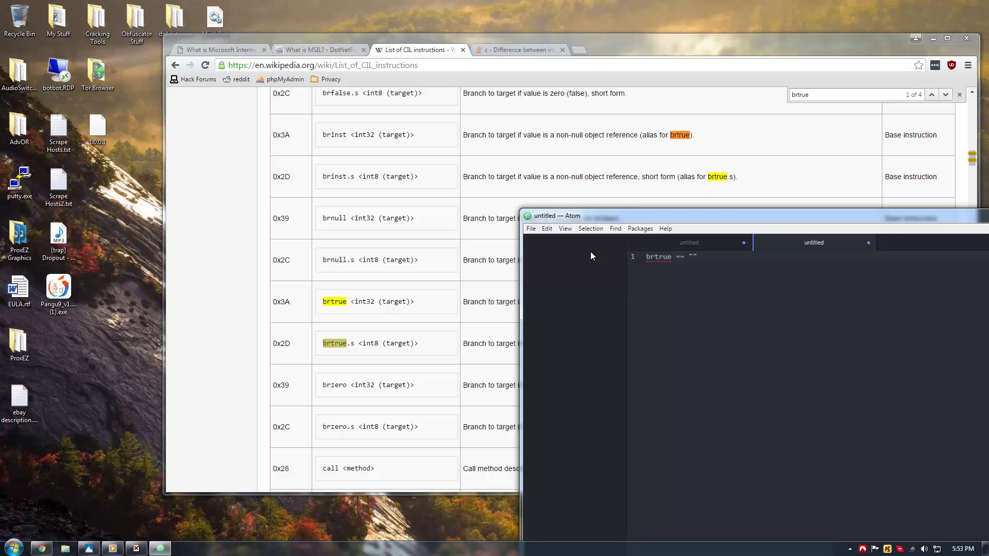
{"action": "type", "text": "asdfsafd"}
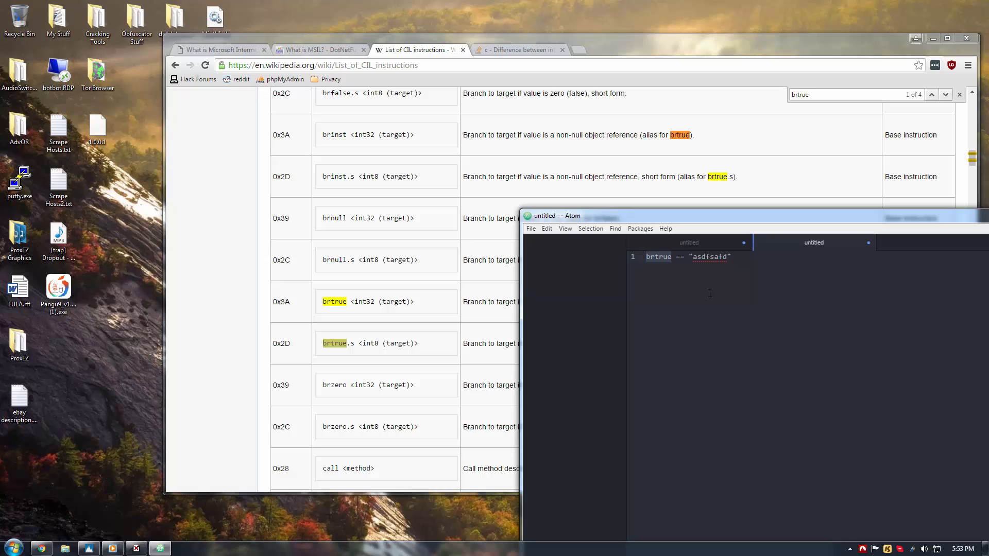
{"action": "type", "text": "brfalse"}
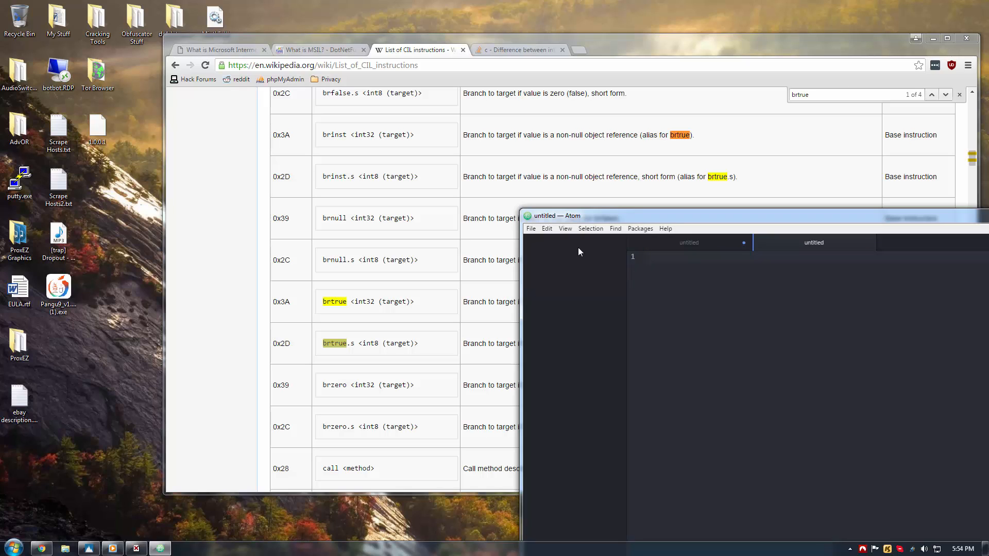
Write if something != "password" then brtrue in Atom and bring Chrome forward
{"action": "type", "text": "if"}
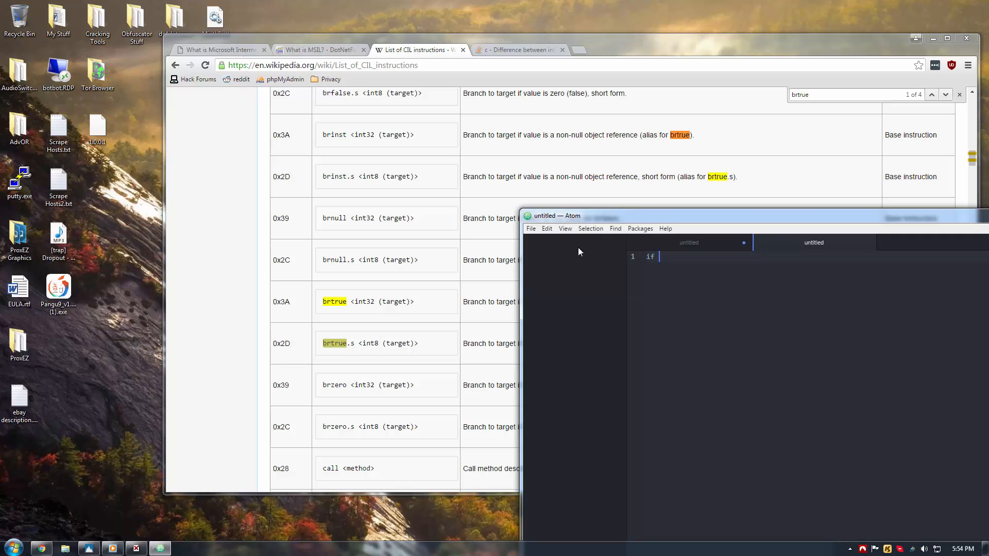
{"action": "type", "text": "something == \""}
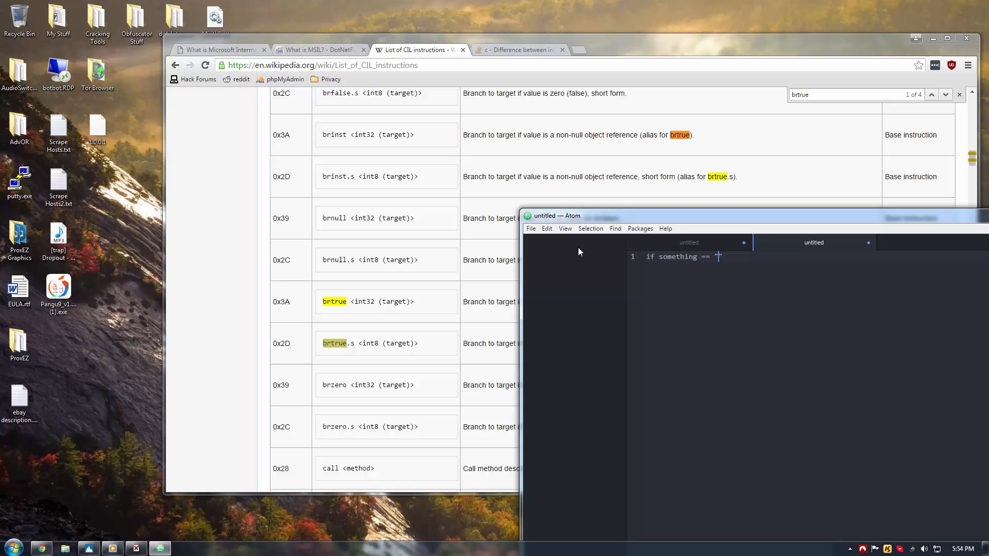
{"action": "type", "text": "password\" then"}
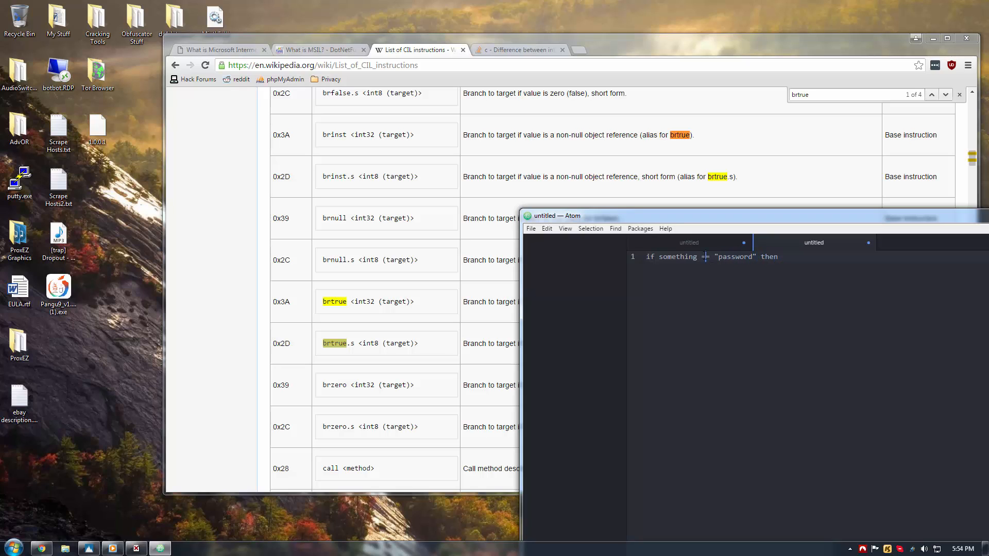
{"action": "type", "text": "!"}
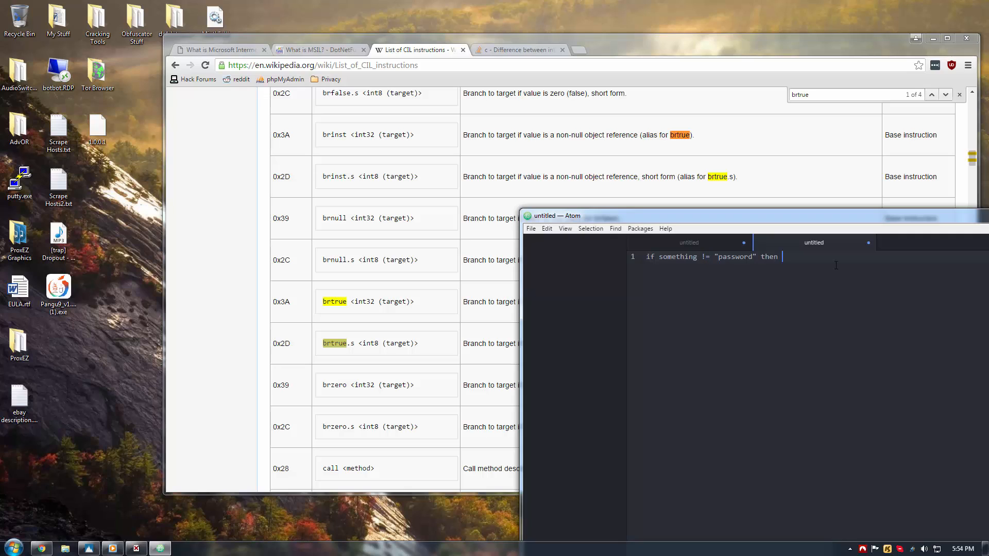
{"action": "type", "text": "brfalse"}
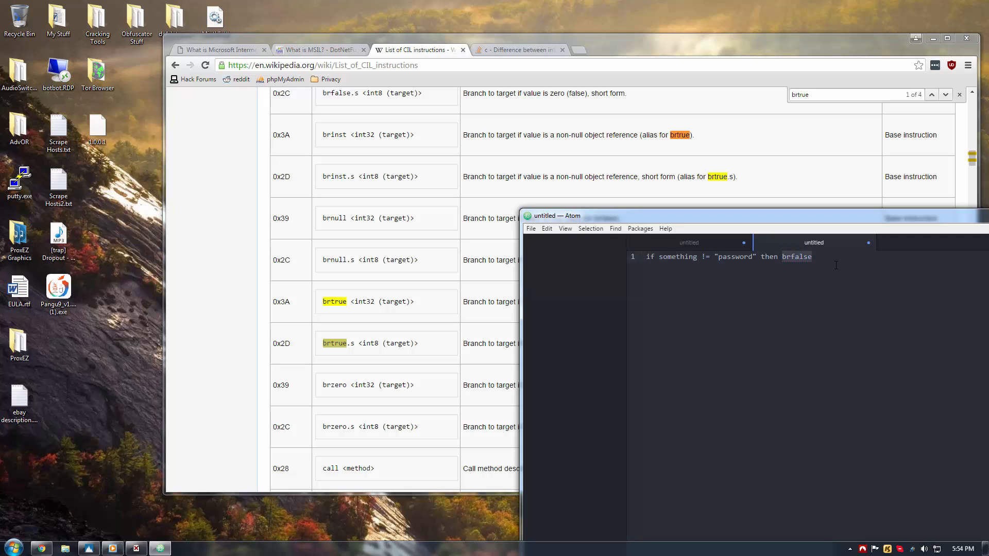
{"action": "type", "text": "brtru"}
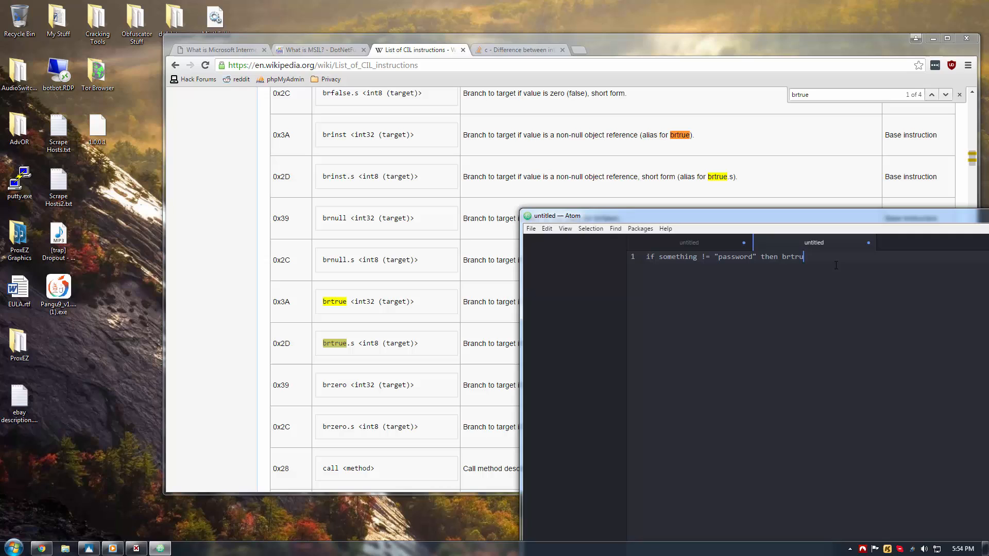
{"action": "type", "text": "e"}
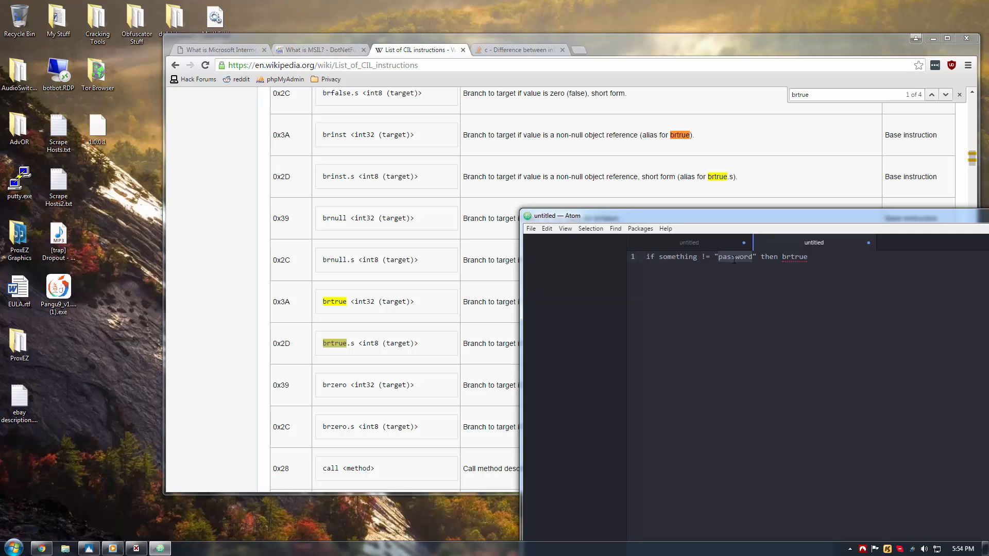
{"action": "left_click", "coordinate": [829, 256]}
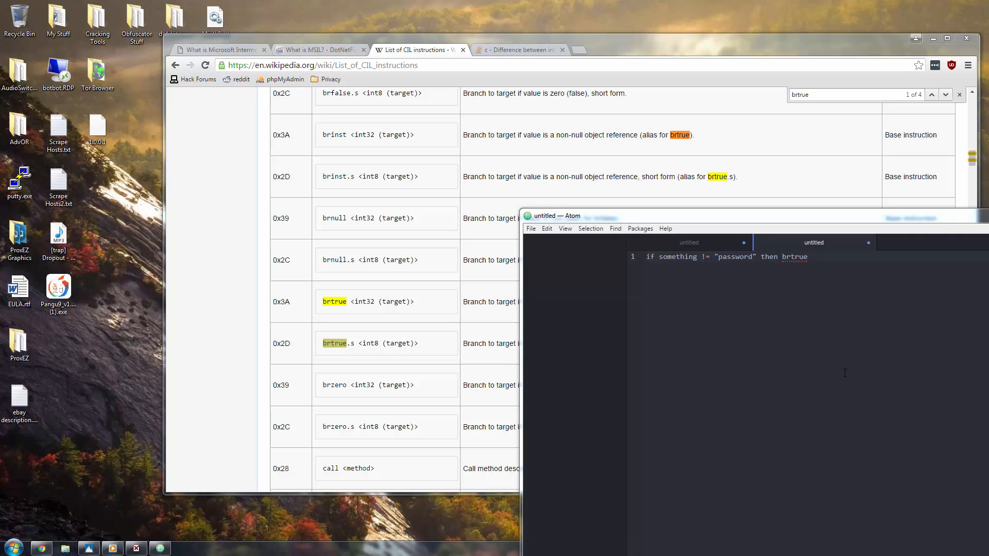
{"action": "mouse_move", "coordinate": [549, 260]}
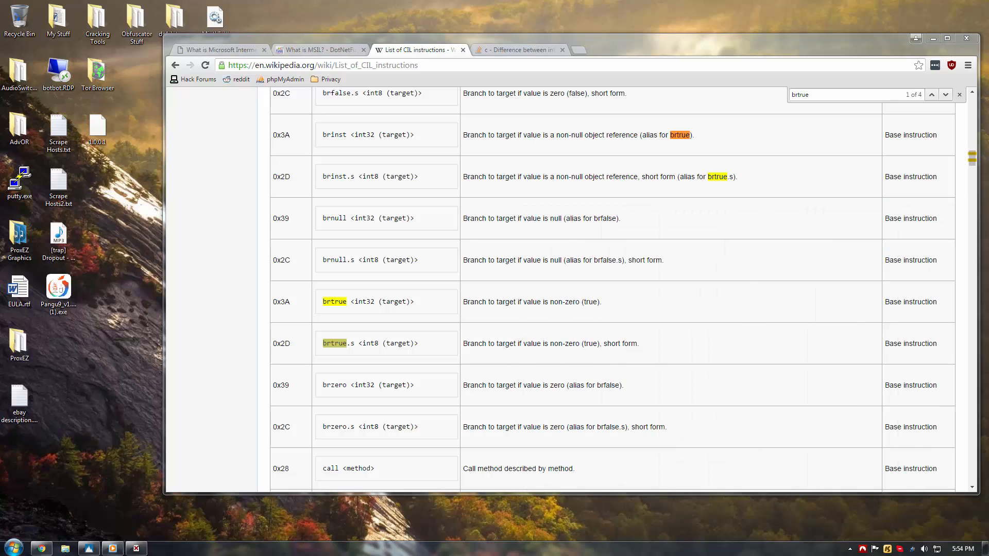
Write if verify("debug") brtrue call with an indented // login comment, selecting call
{"action": "scroll", "scroll_direction": "down", "scroll_amount": 3}
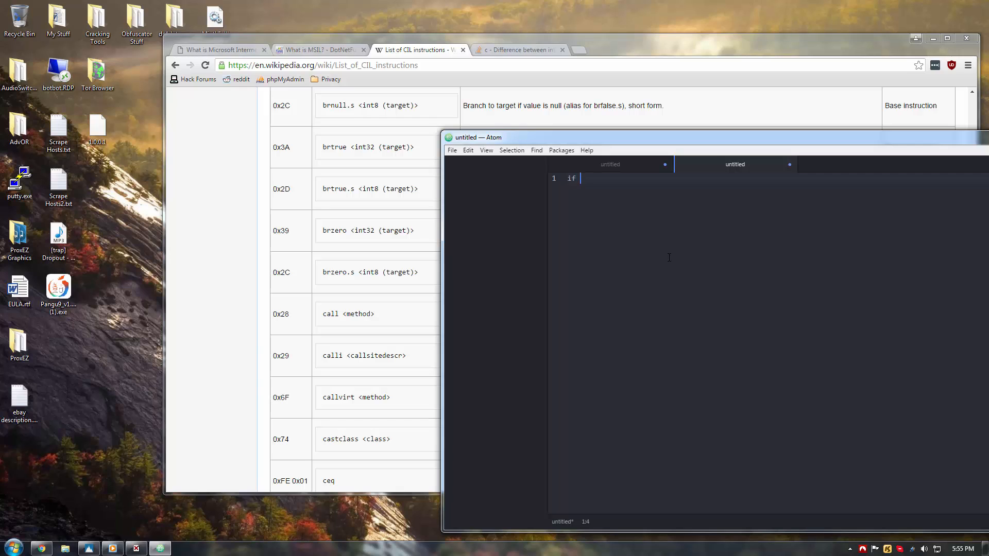
{"action": "type", "text": "verify(\":\")"}
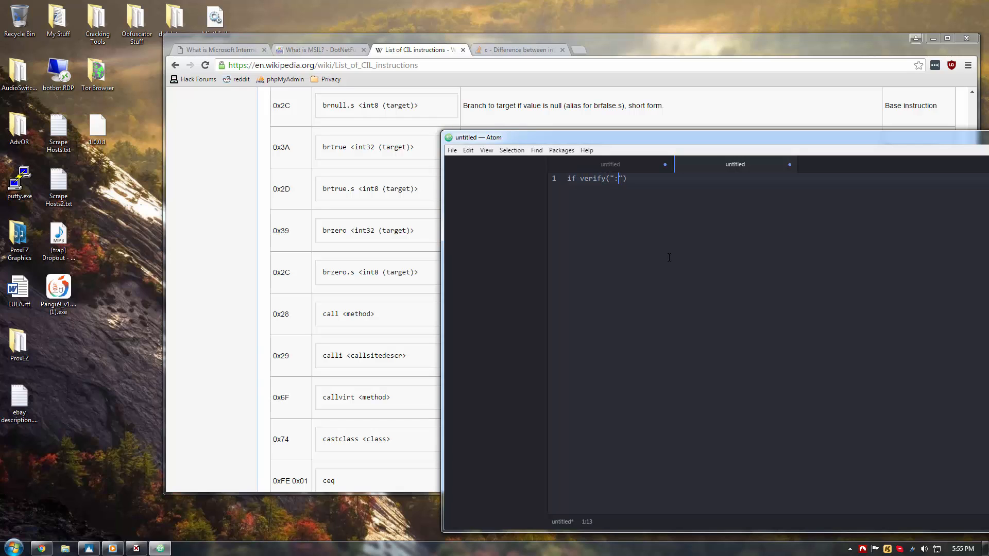
{"action": "type", "text": "debug"}
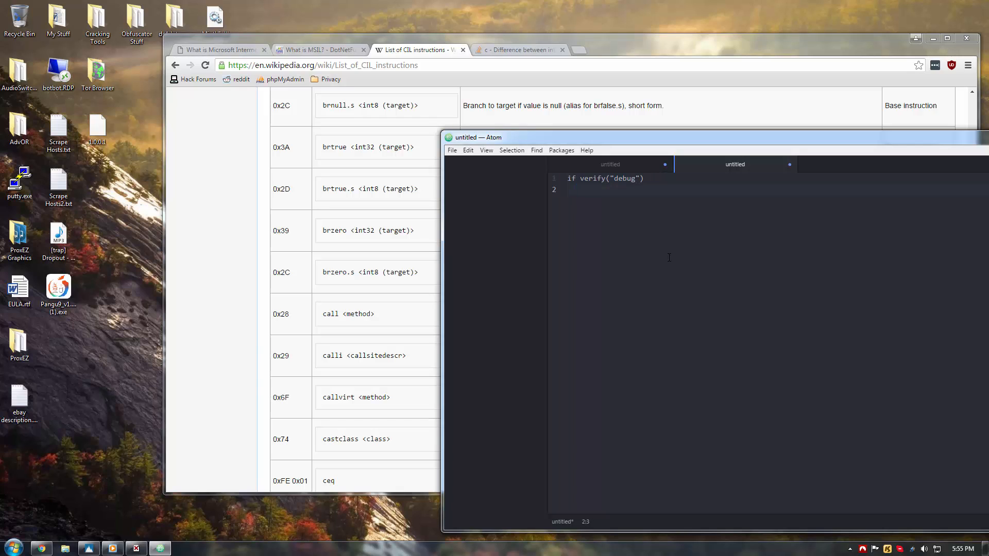
{"action": "type", "text": "// login"}
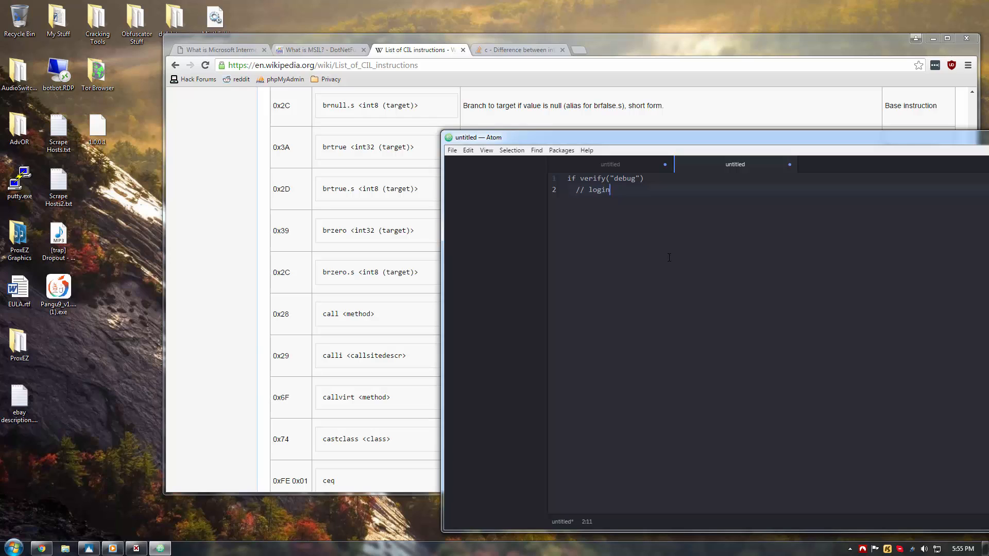
{"action": "left_click", "coordinate": [667, 178]}
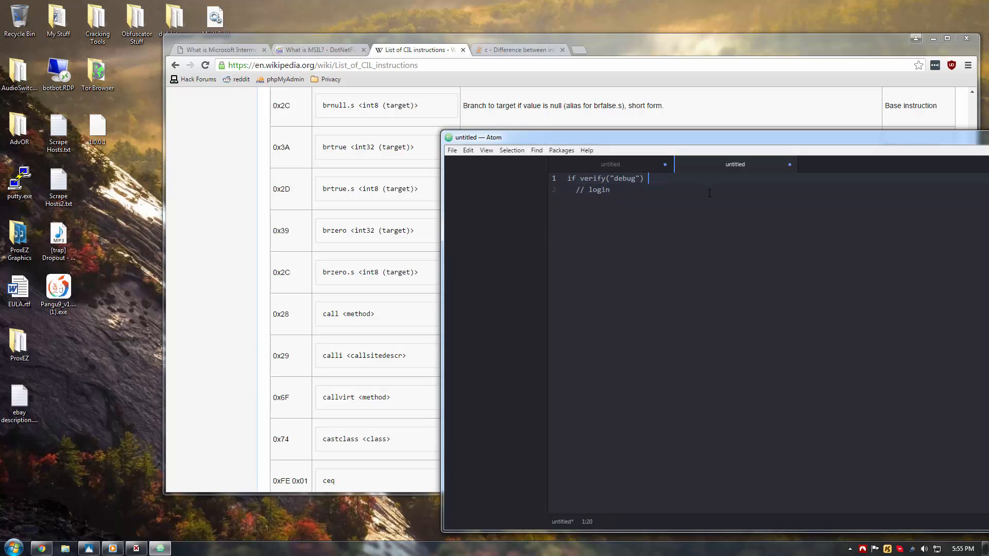
{"action": "type", "text": "brtrue call"}
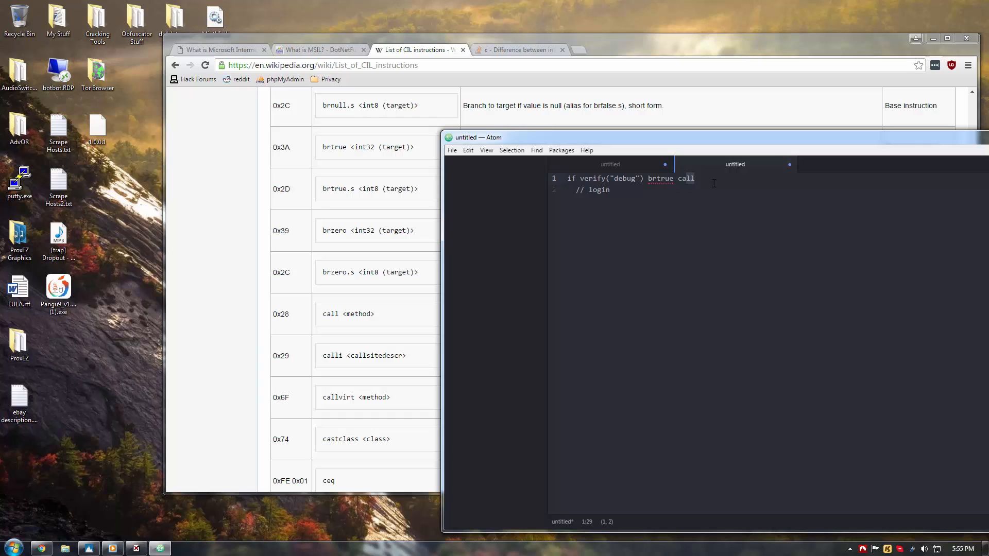
{"action": "double_click", "coordinate": [660, 178]}
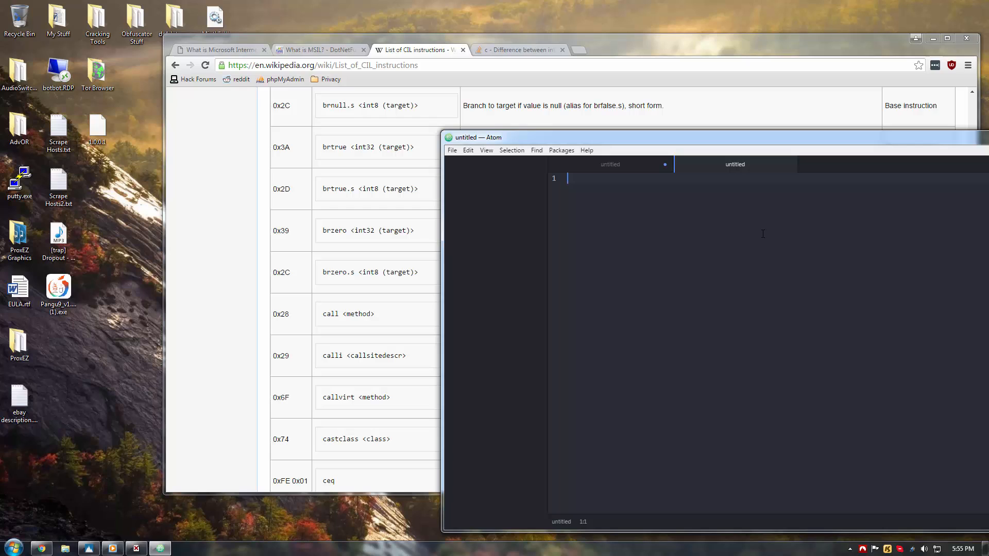
Write nop and ret on separate lines, annotating ret with -- return;
{"action": "type", "text": "nop"}
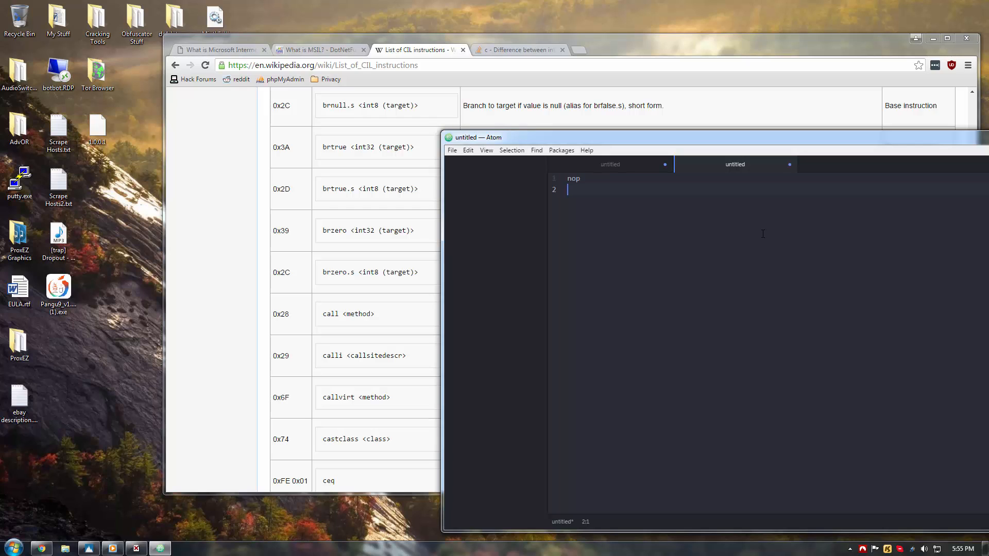
{"action": "type", "text": "ret"}
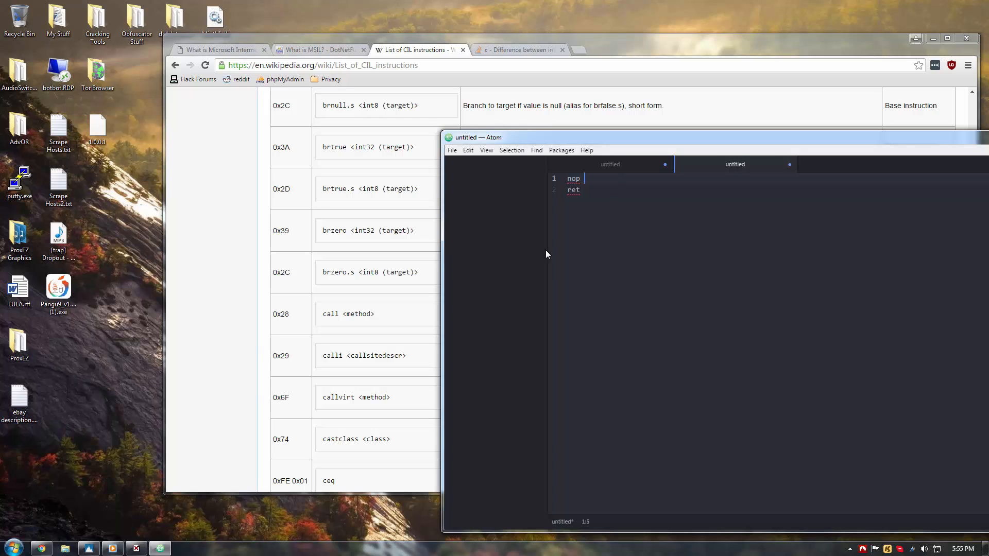
{"action": "mouse_move", "coordinate": [373, 296]}
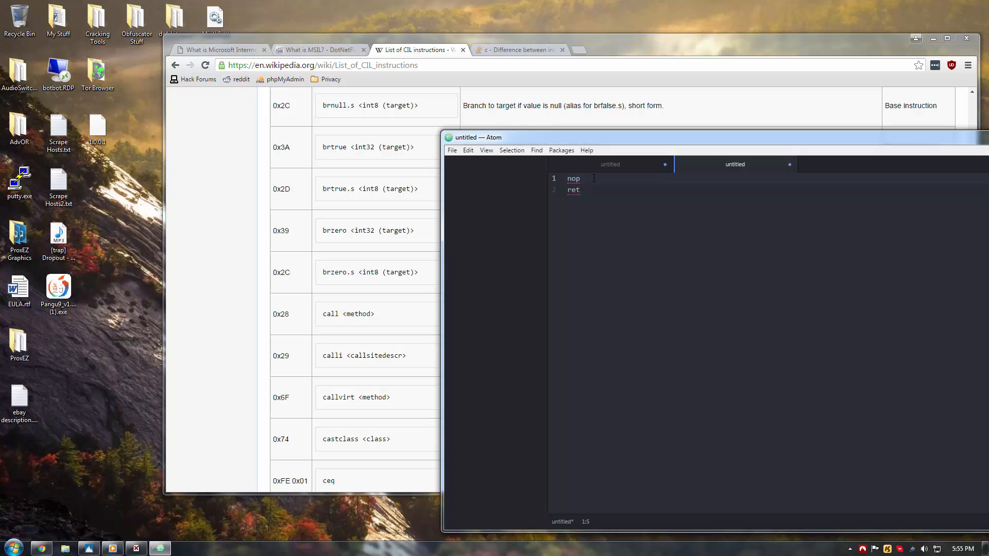
{"action": "double_click", "coordinate": [573, 178]}
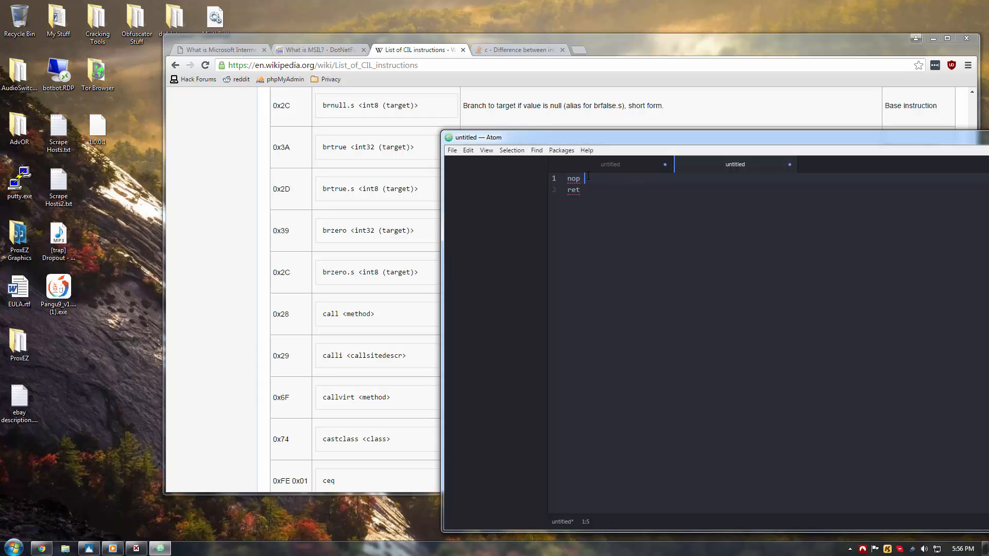
{"action": "double_click", "coordinate": [572, 178]}
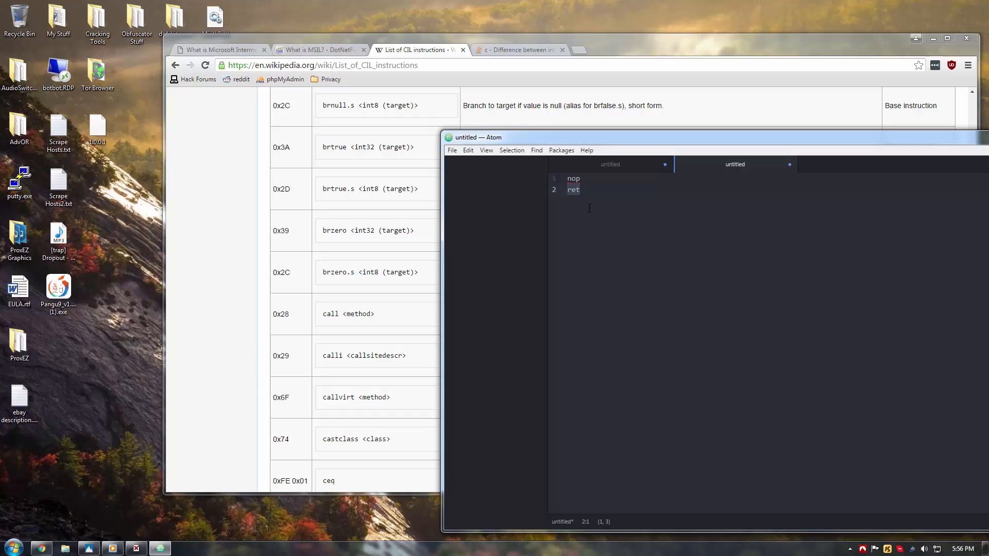
{"action": "left_click", "coordinate": [581, 190]}
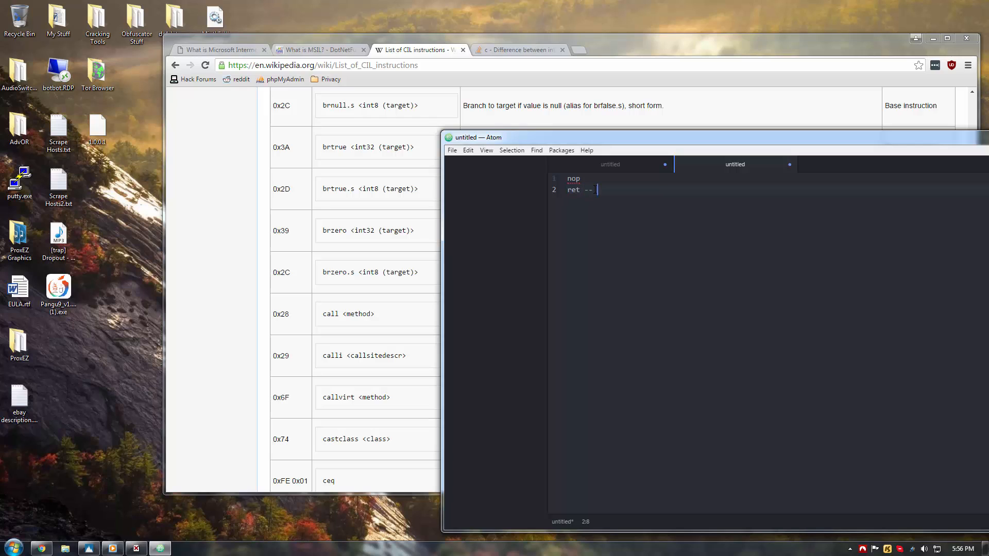
{"action": "type", "text": "return;"}
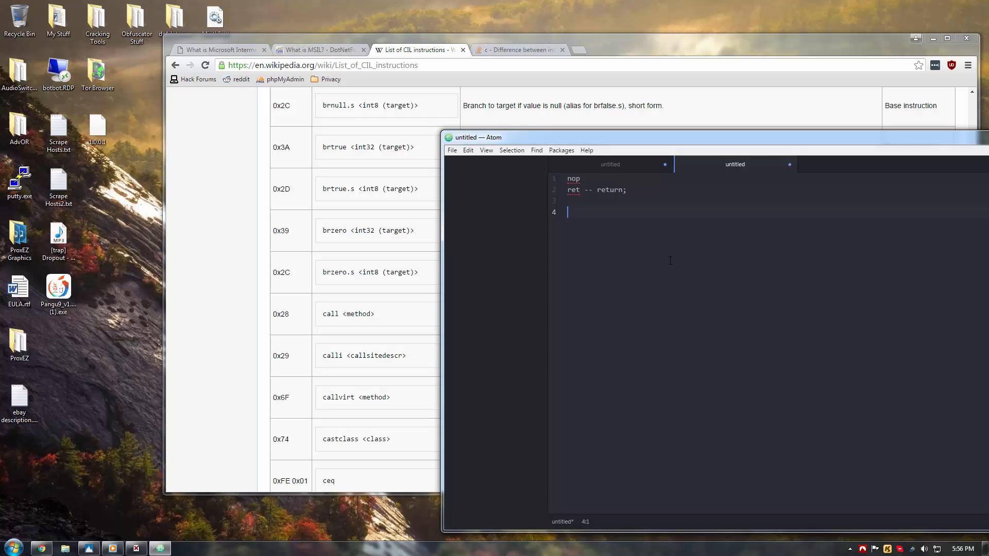
Type EntryPoint, then seven nested --if (tampered) checks each followed by //crash
{"action": "type", "text": "EntryPoint"}
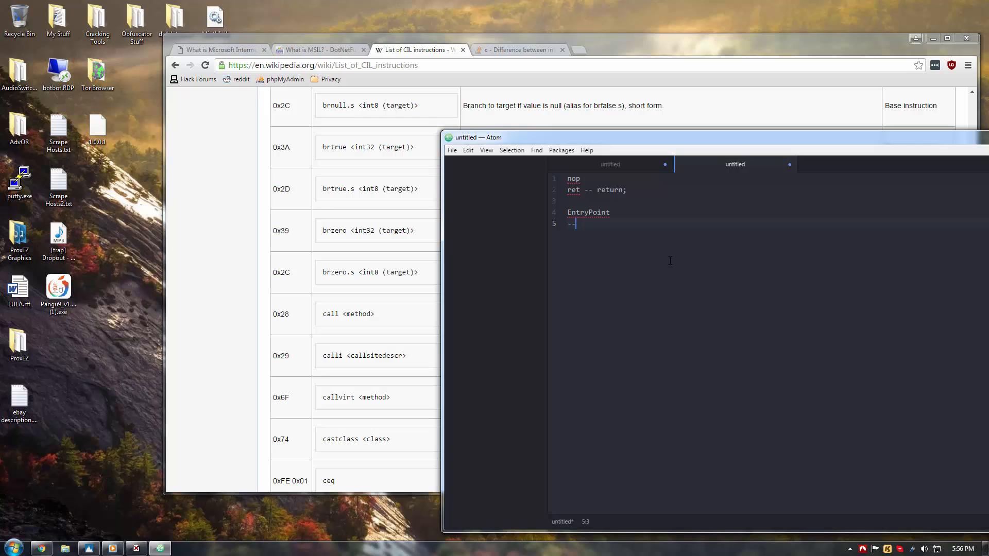
{"action": "type", "text": "if"}
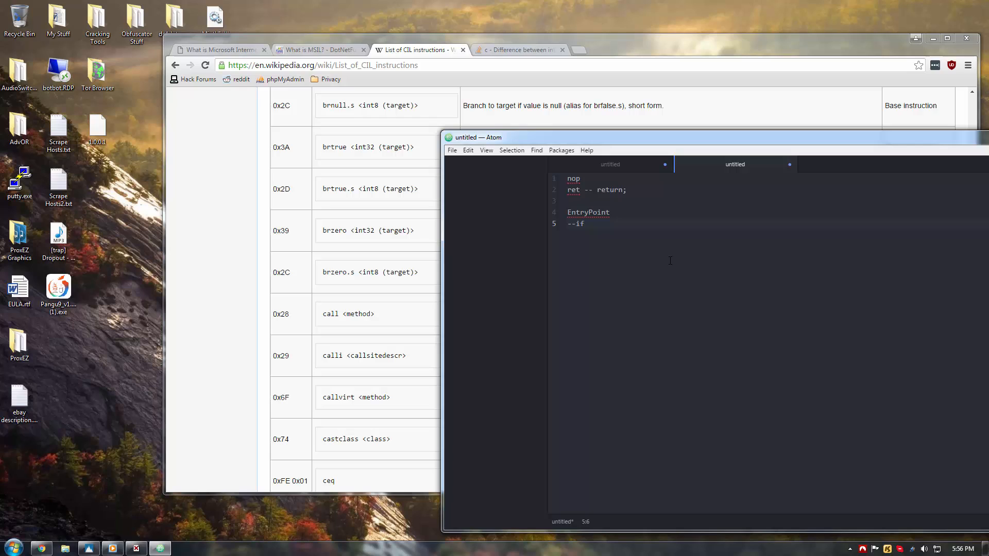
{"action": "type", "text": "()"}
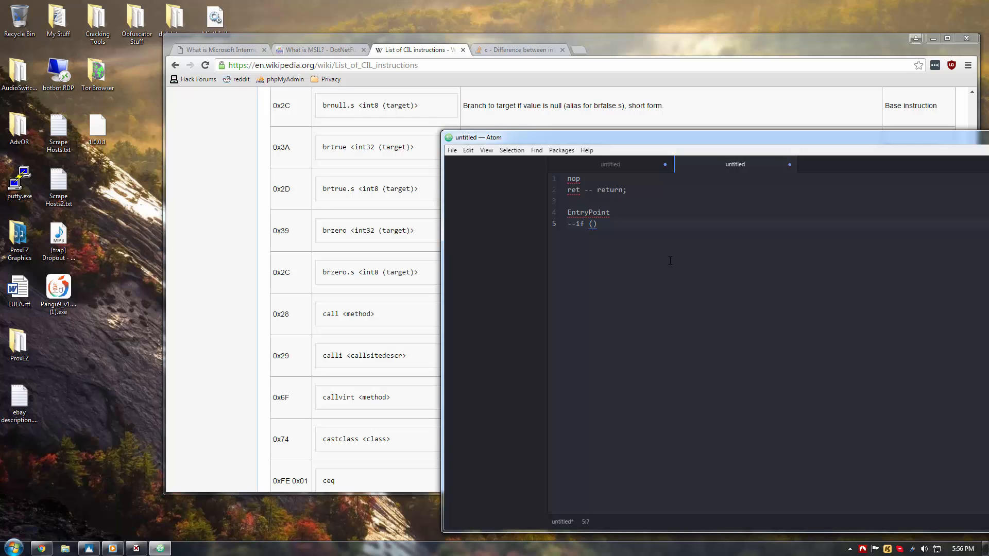
{"action": "type", "text": "!"}
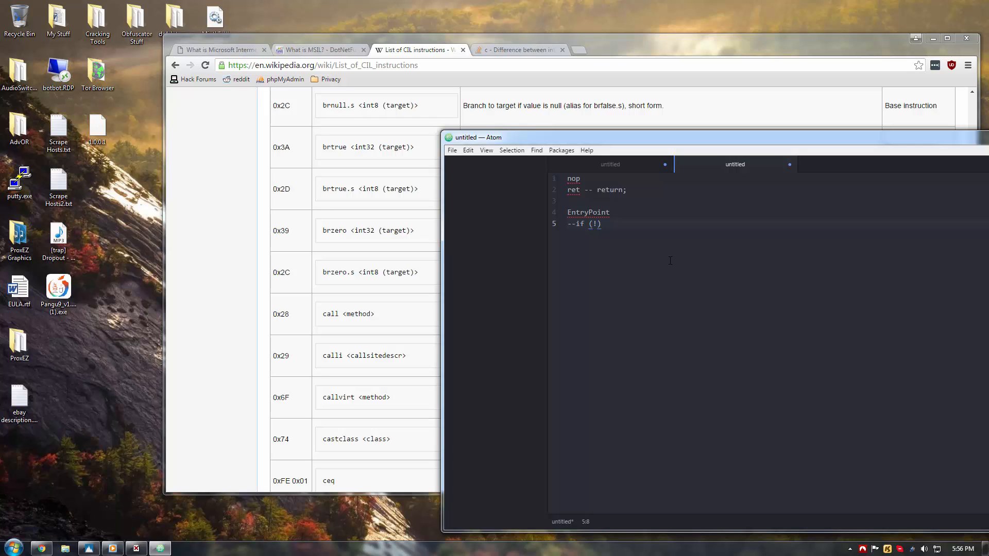
{"action": "type", "text": "tampered"}
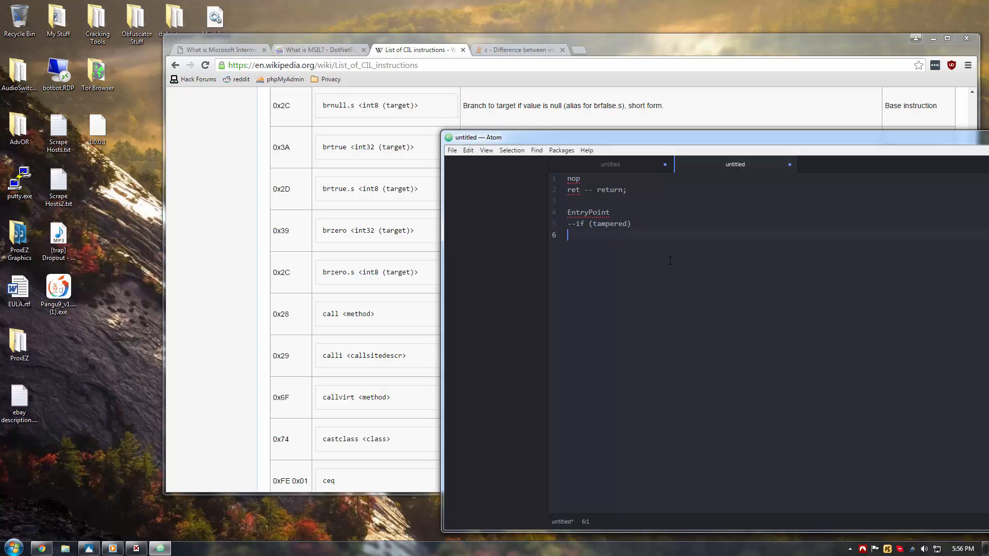
{"action": "type", "text": "crash"}
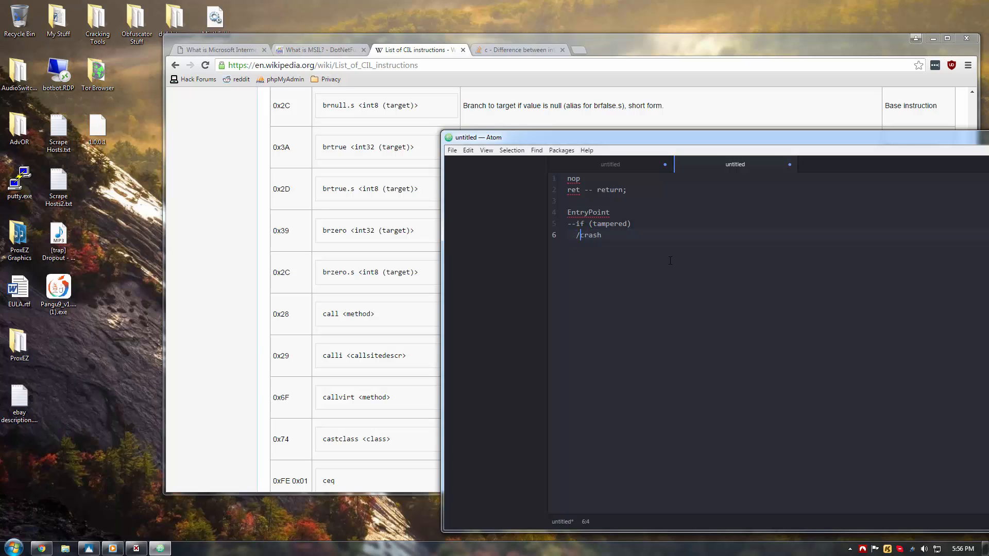
{"action": "type", "text": "/"}
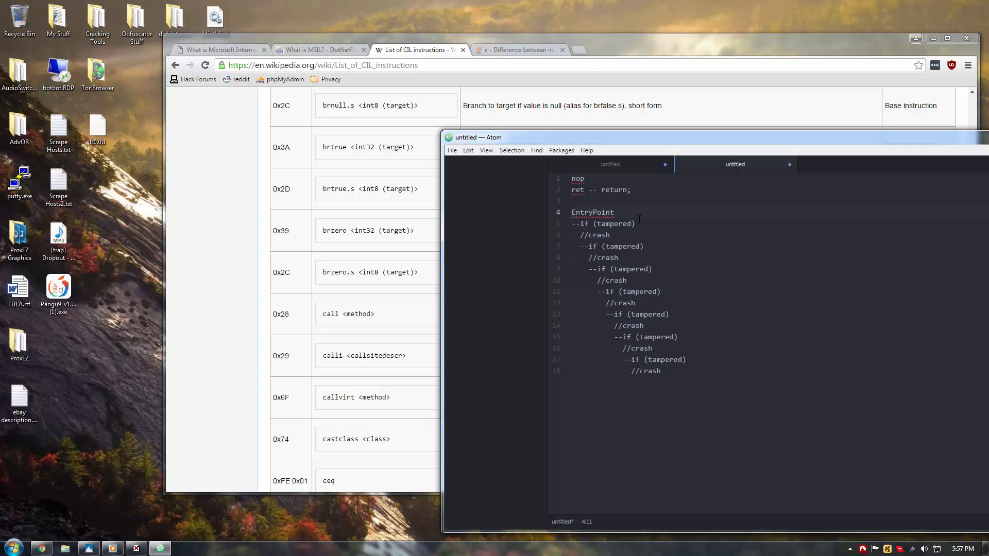
Insert a ret line directly under EntryPoint, above the tampered checks
{"action": "key", "text": "Enter"}
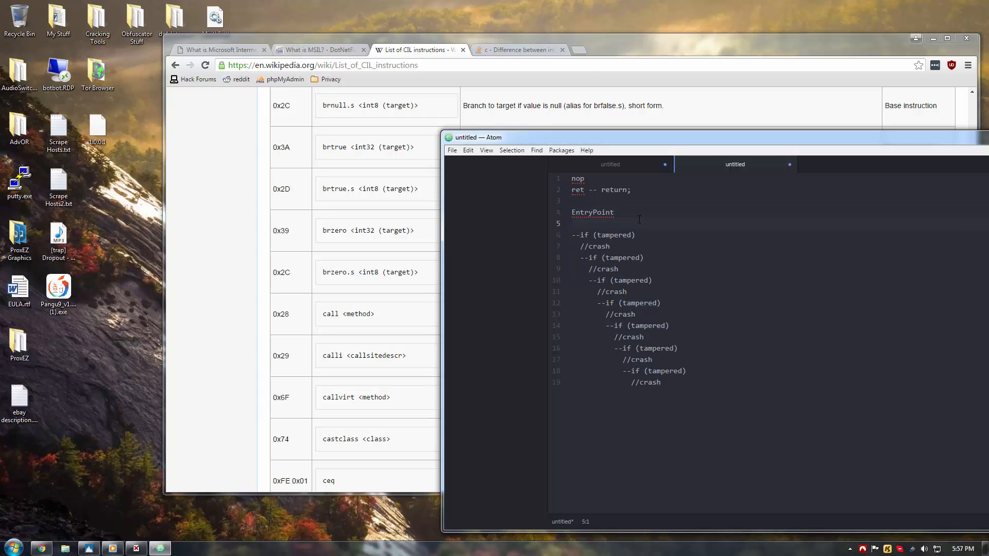
{"action": "type", "text": "re"}
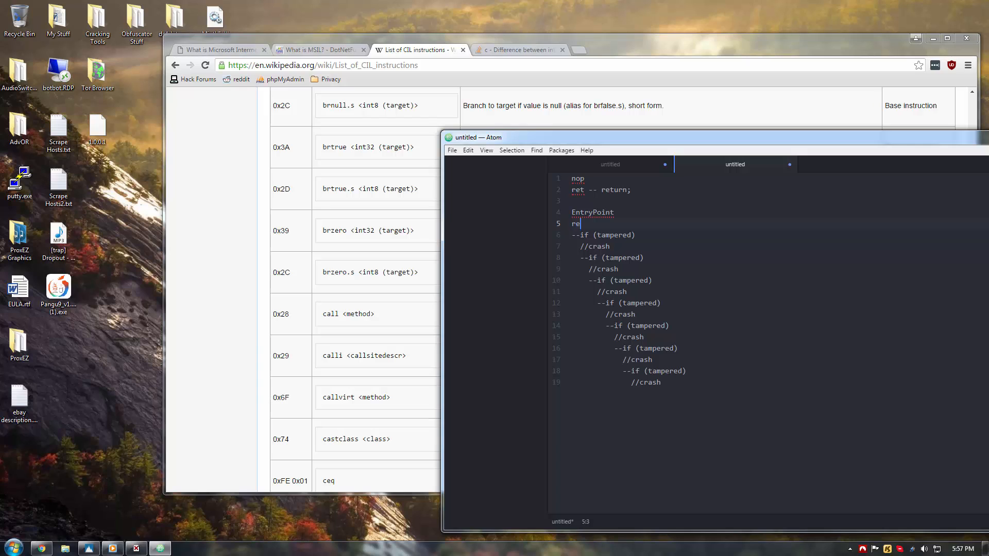
{"action": "type", "text": "t"}
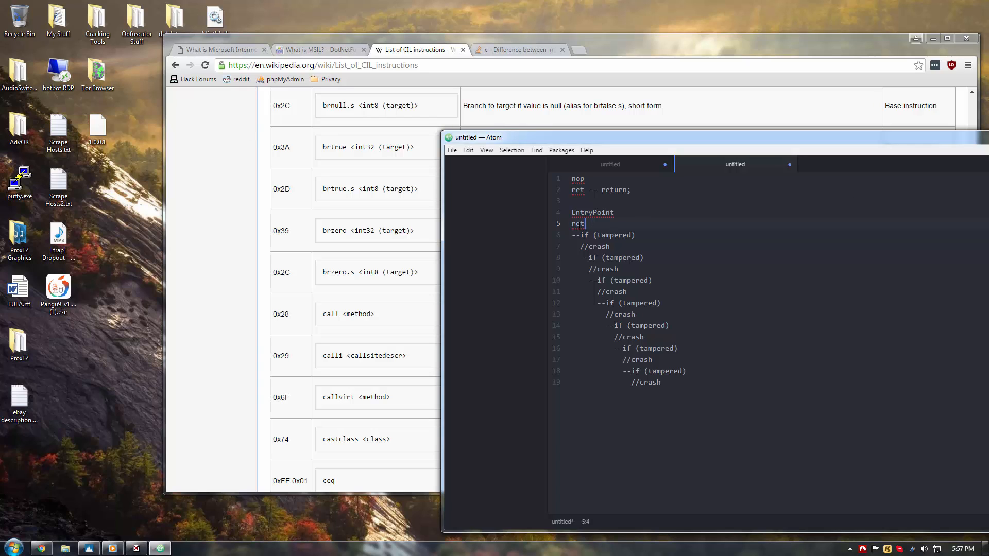
{"action": "left_click_drag", "start_coordinate": [573, 223], "coordinate": [661, 382]}
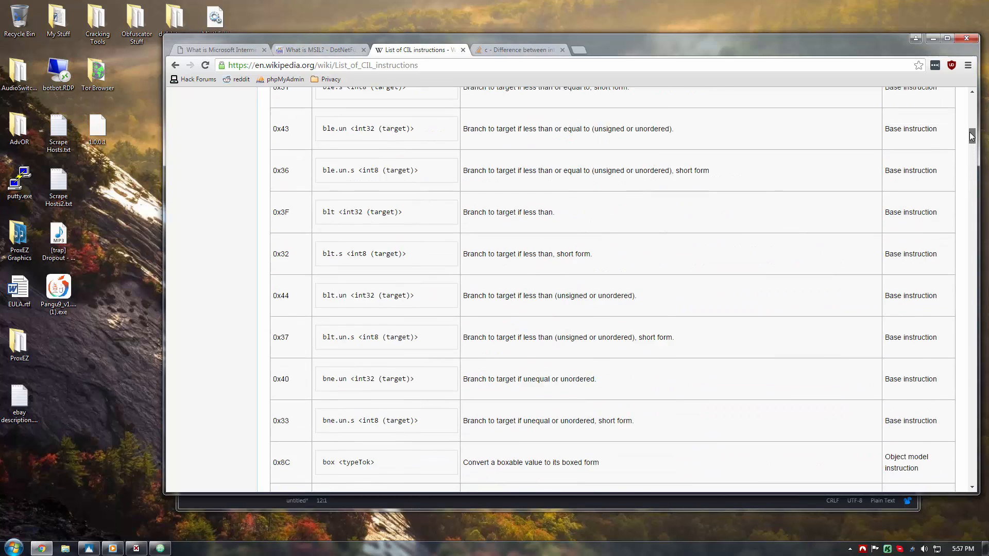
Clear the stray selection in the beq row and scroll down to the ble and blt branch entries
{"action": "scroll", "scroll_direction": "up", "scroll_amount": 3}
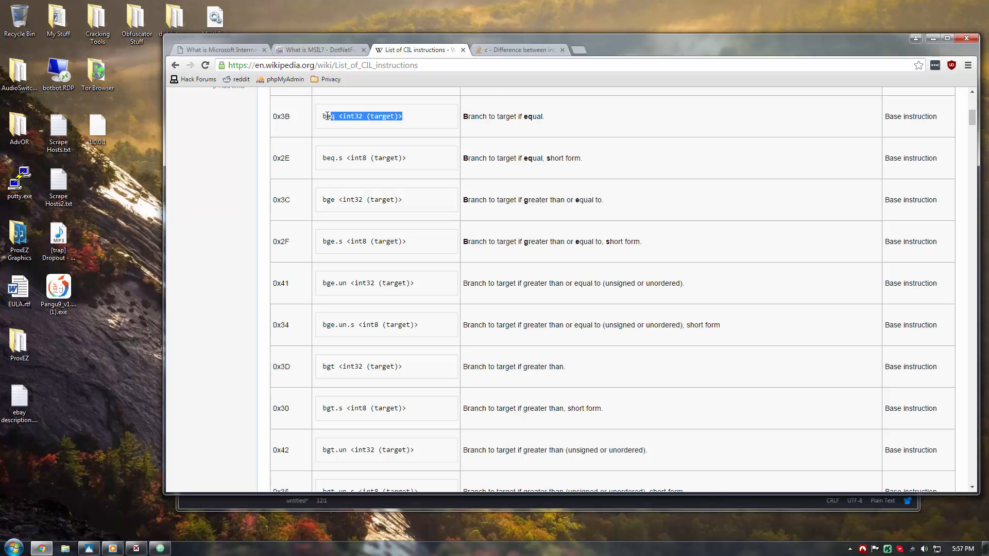
{"action": "left_click", "coordinate": [372, 171]}
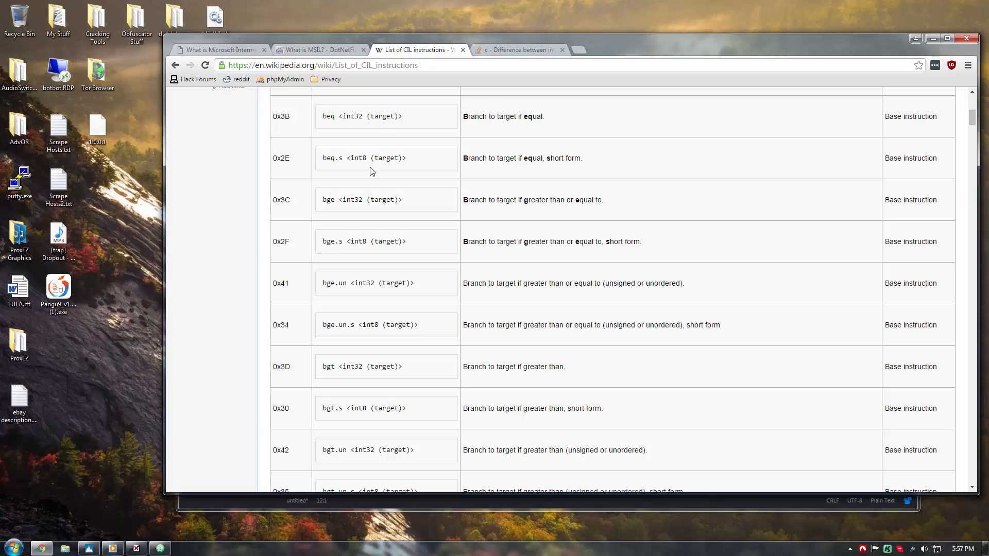
{"action": "scroll", "scroll_direction": "down", "scroll_amount": 3}
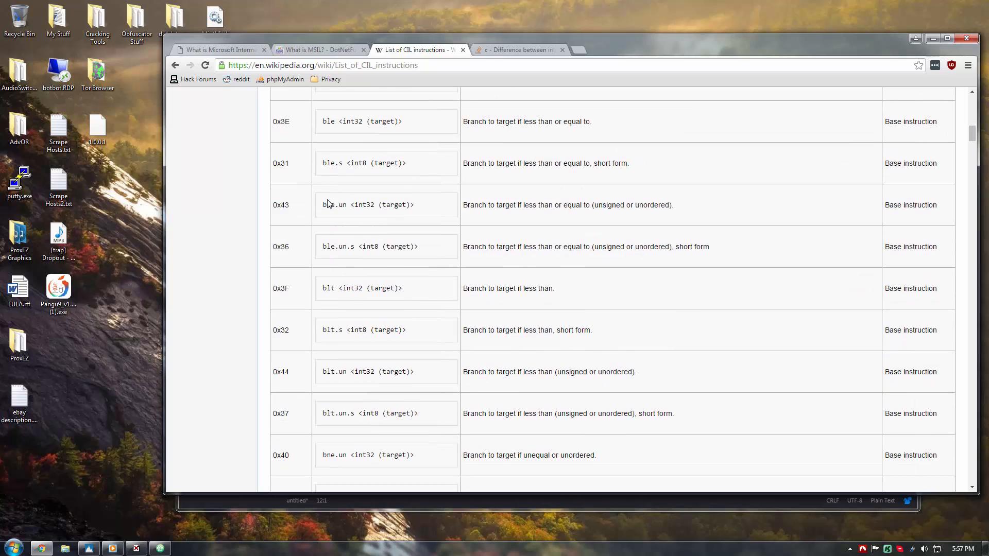